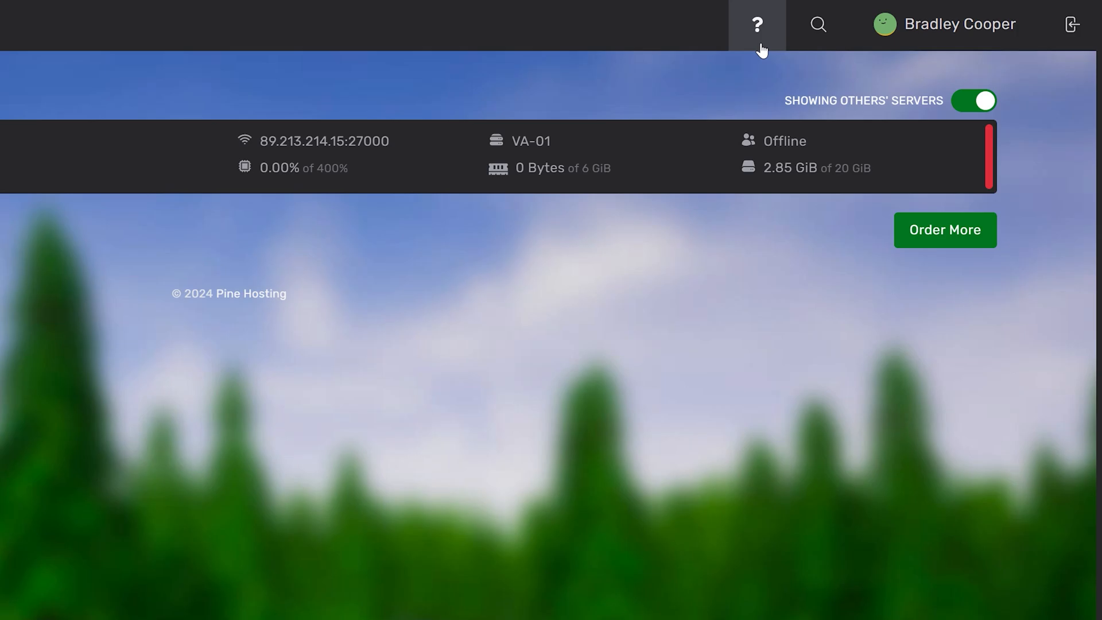
- Preview the help overview and owned-servers filter, then open the Account settings page
{"action": "left_click", "coordinate": [757, 24]}
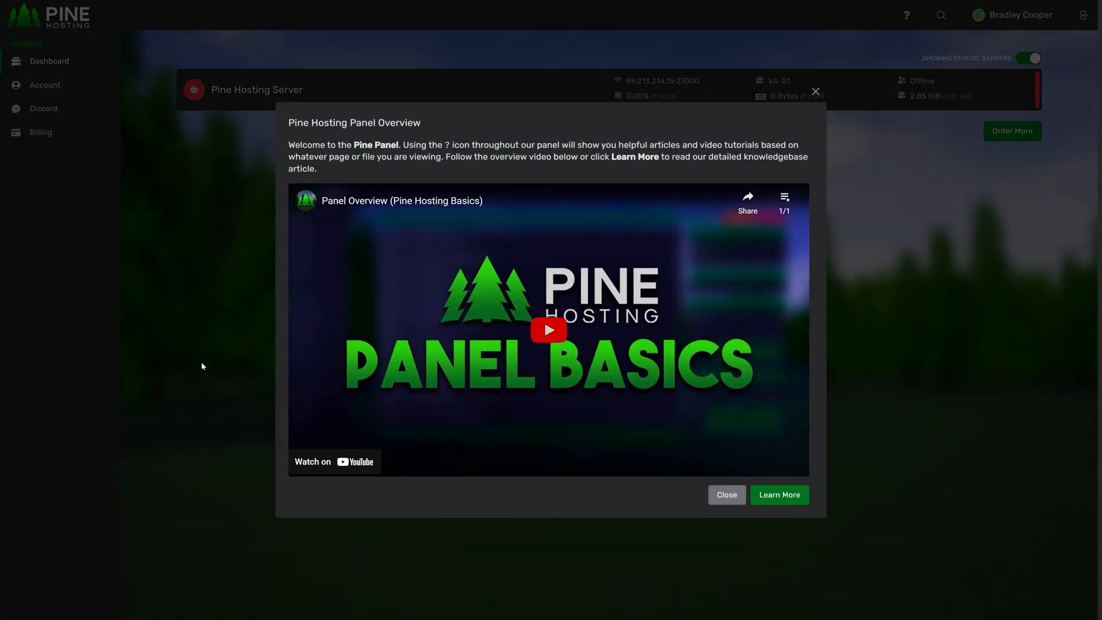
{"action": "mouse_move", "coordinate": [629, 466]}
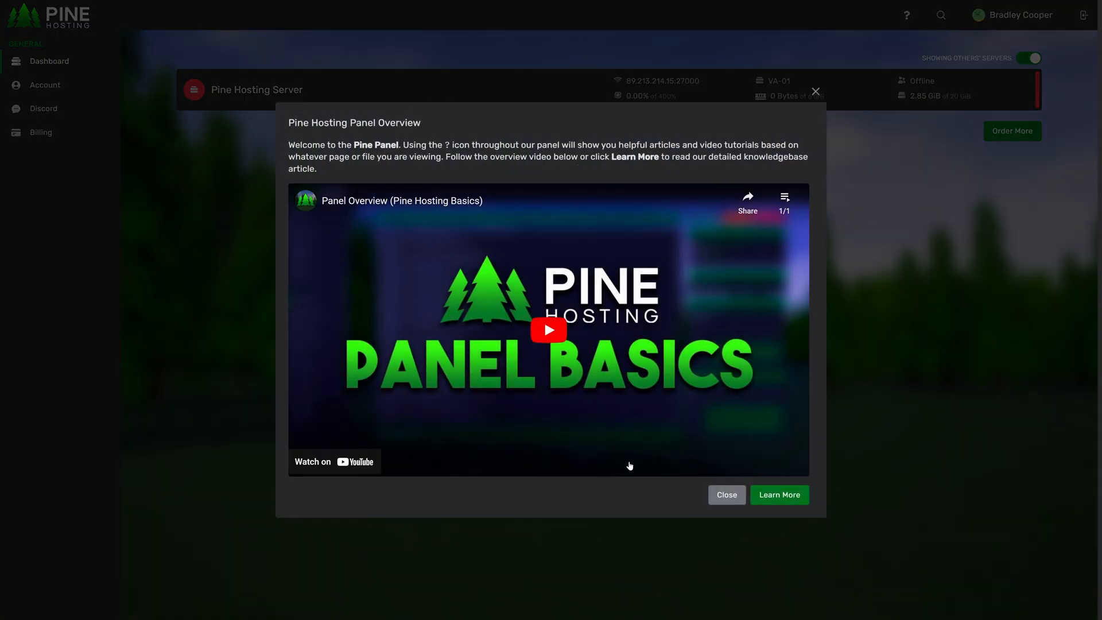
{"action": "left_click", "coordinate": [725, 494]}
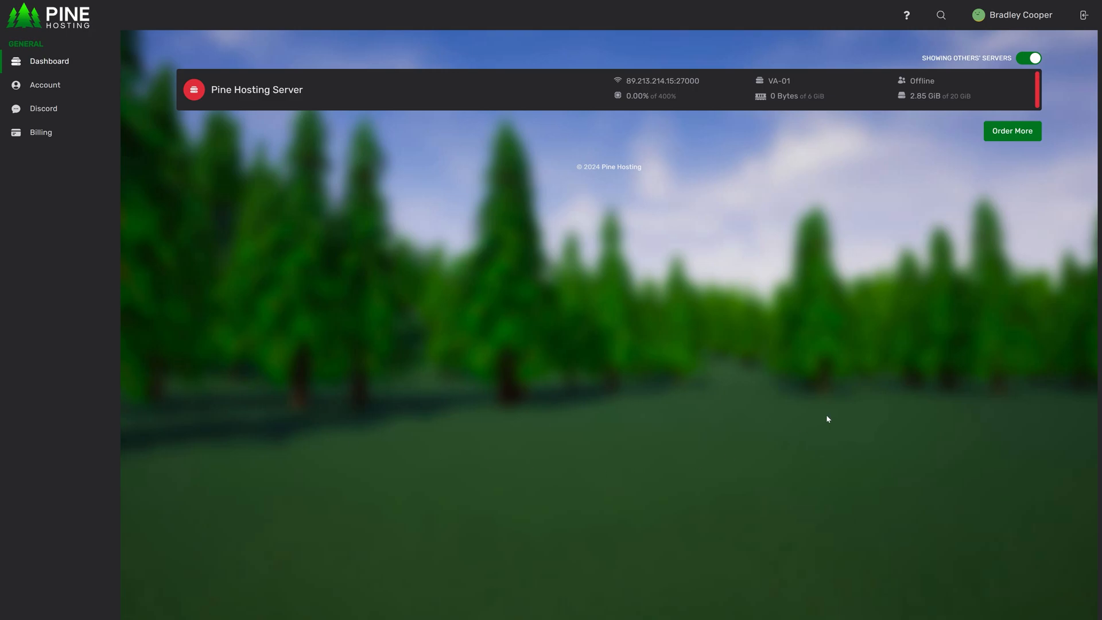
{"action": "mouse_move", "coordinate": [50, 62]}
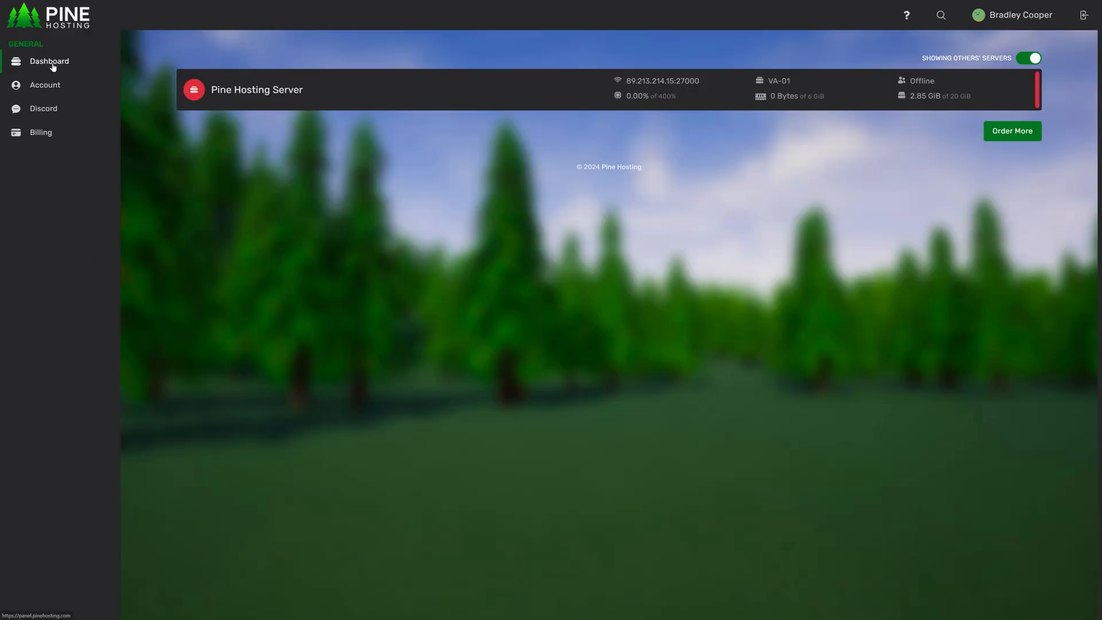
{"action": "mouse_move", "coordinate": [277, 198]}
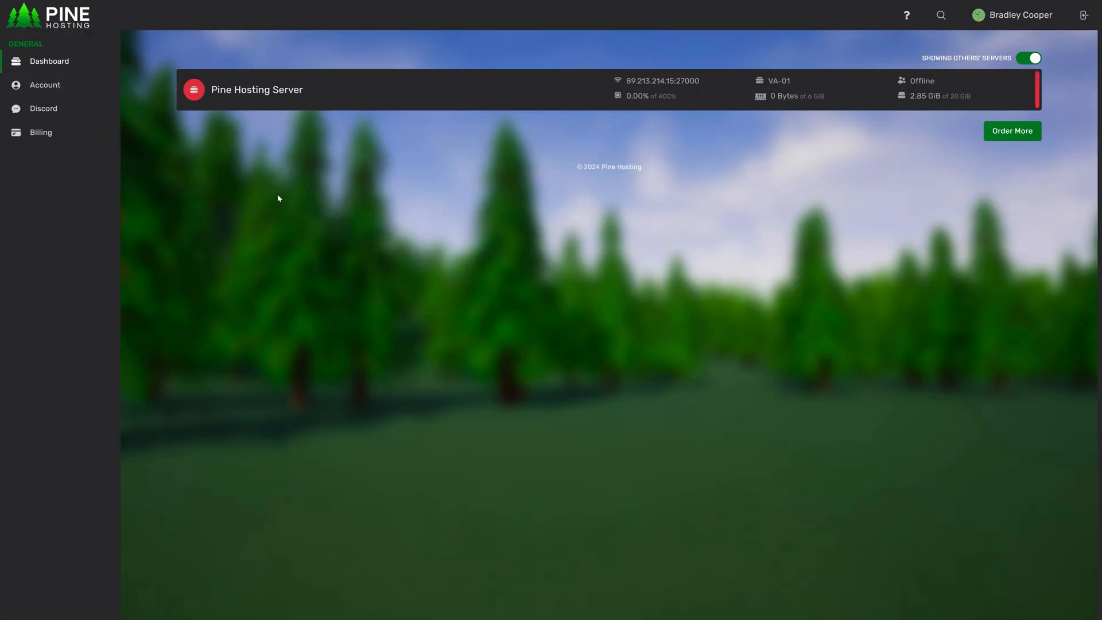
{"action": "mouse_move", "coordinate": [401, 504]}
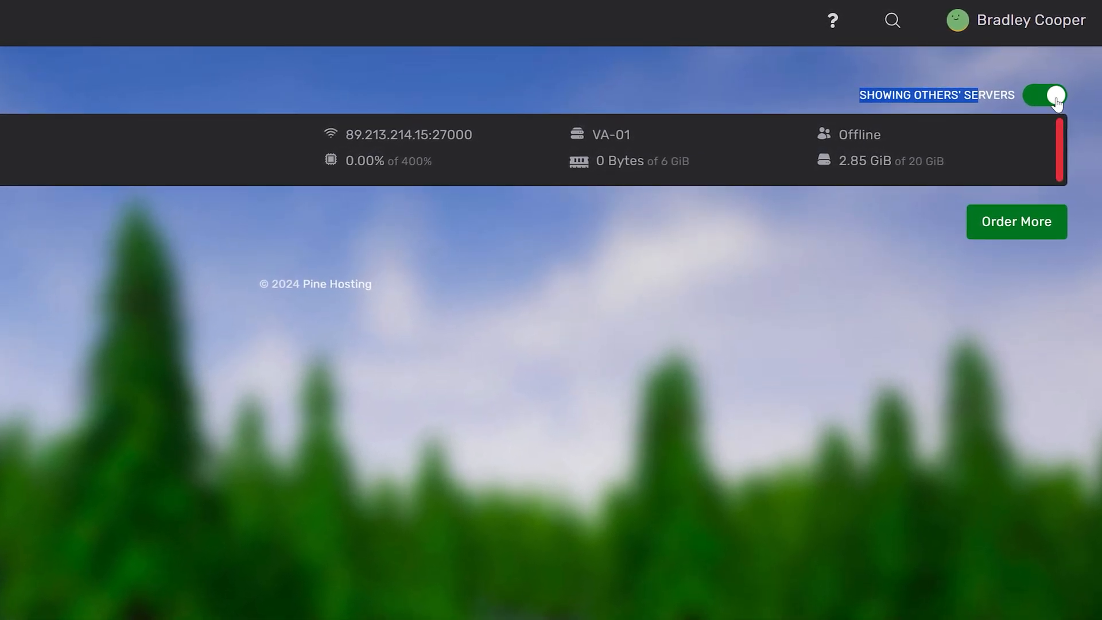
{"action": "left_click", "coordinate": [1044, 95]}
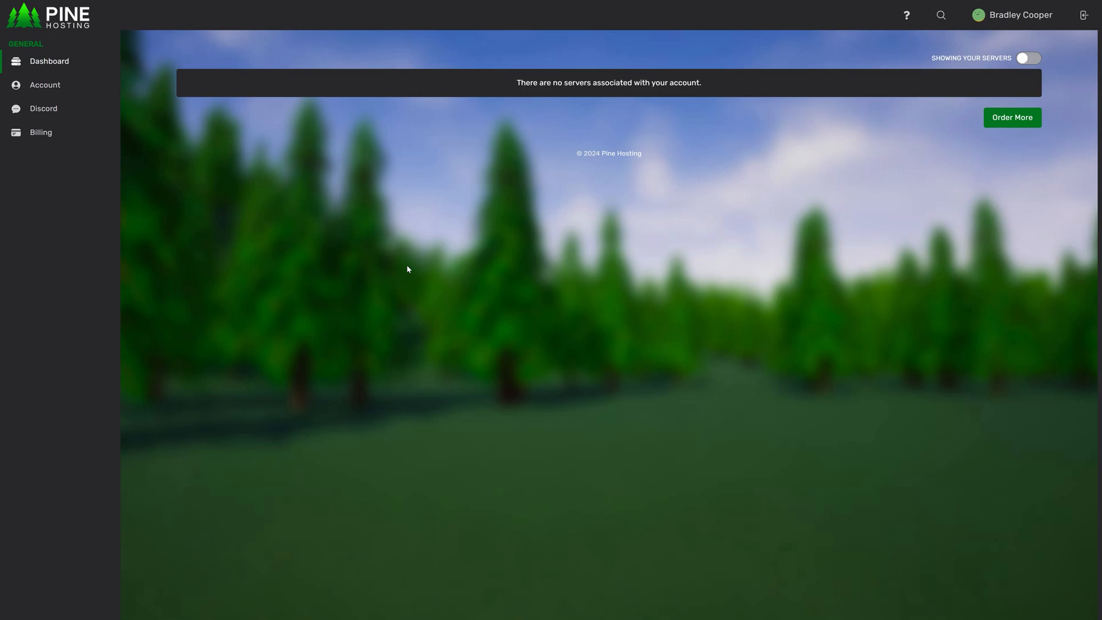
{"action": "left_click", "coordinate": [1028, 58]}
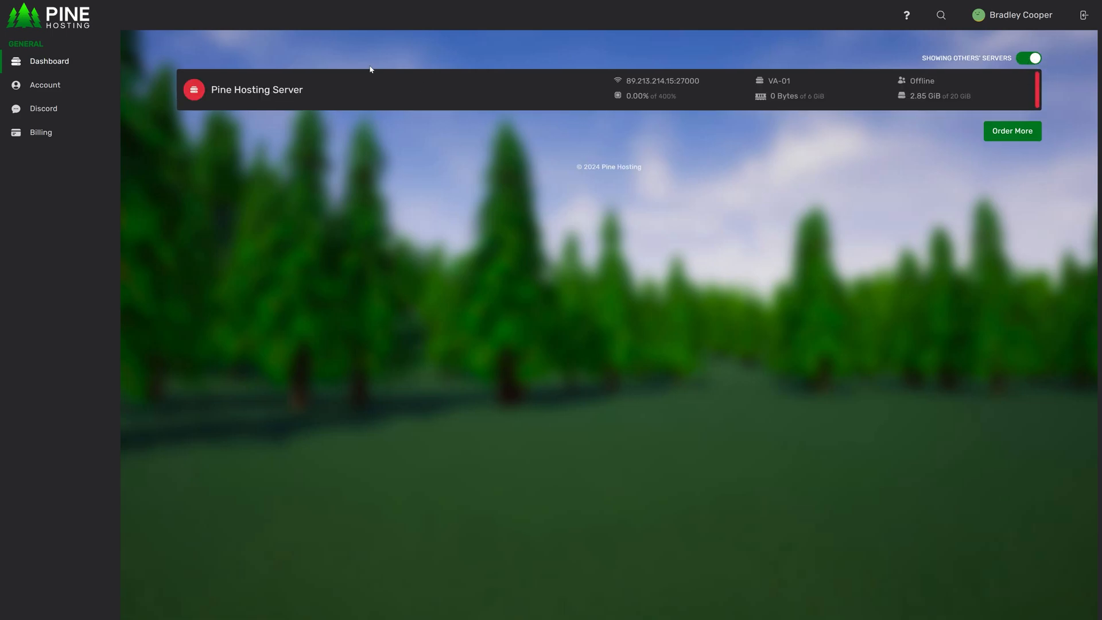
{"action": "mouse_move", "coordinate": [408, 281]}
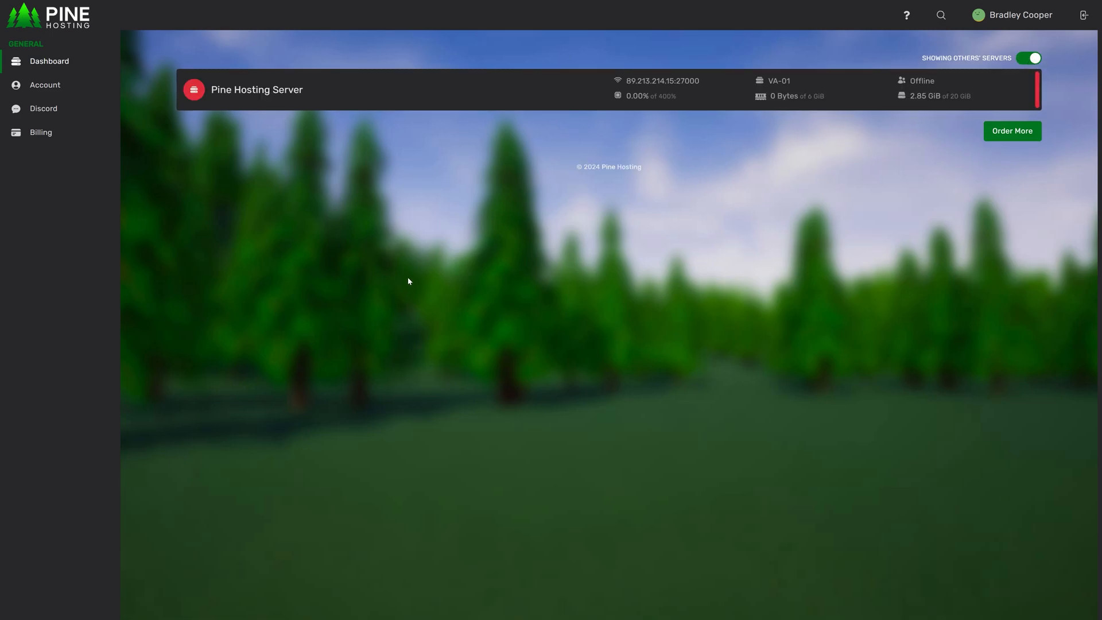
{"action": "mouse_move", "coordinate": [328, 265]}
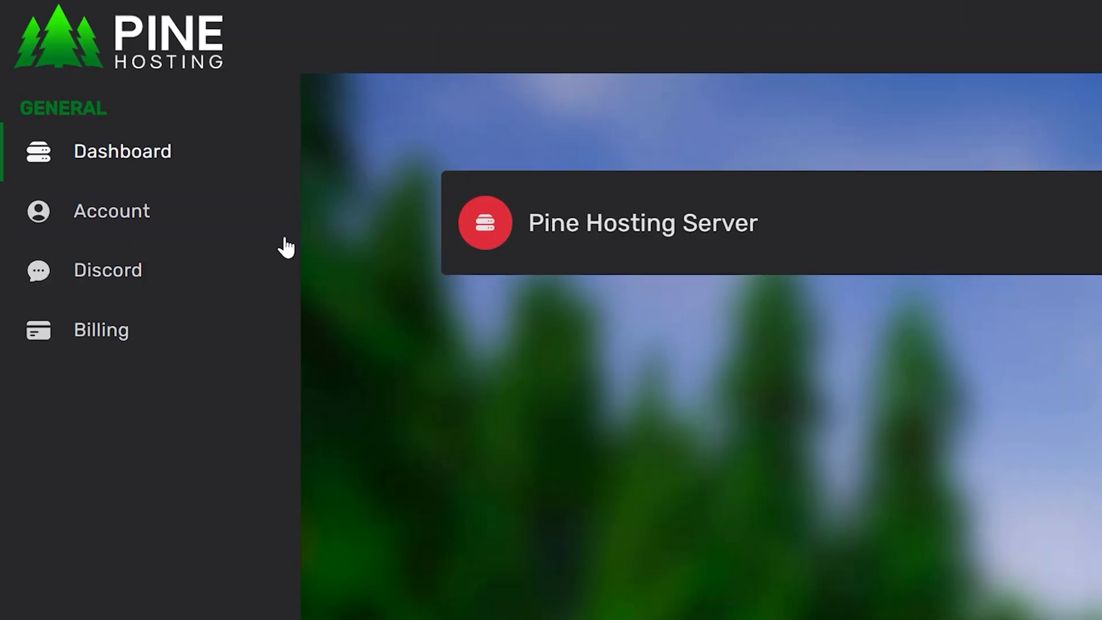
{"action": "left_click", "coordinate": [111, 211]}
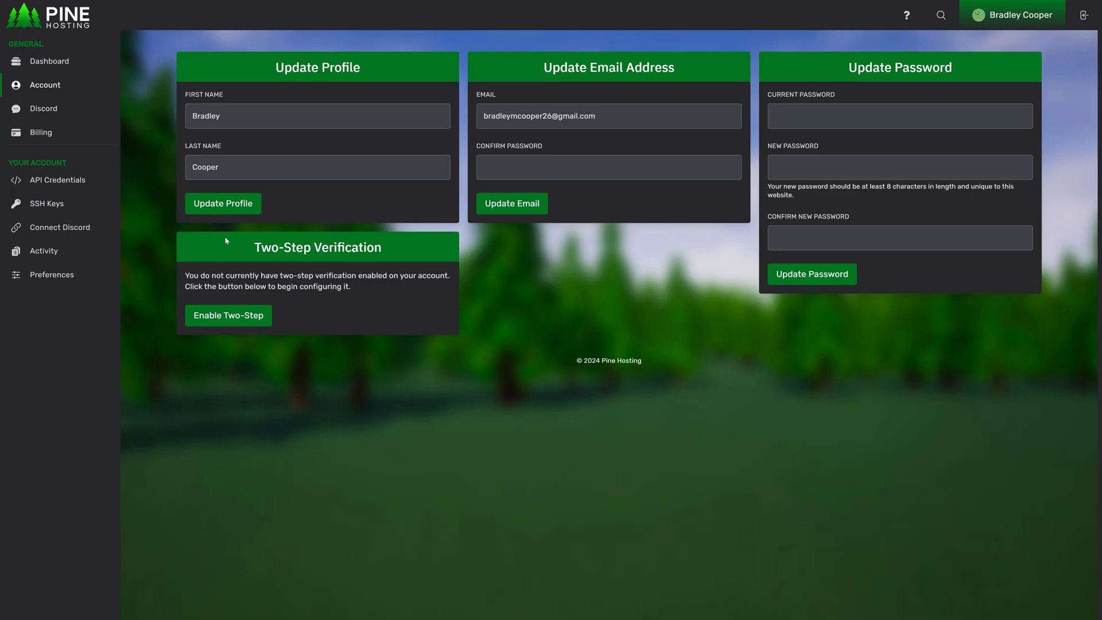
{"action": "mouse_move", "coordinate": [383, 200]}
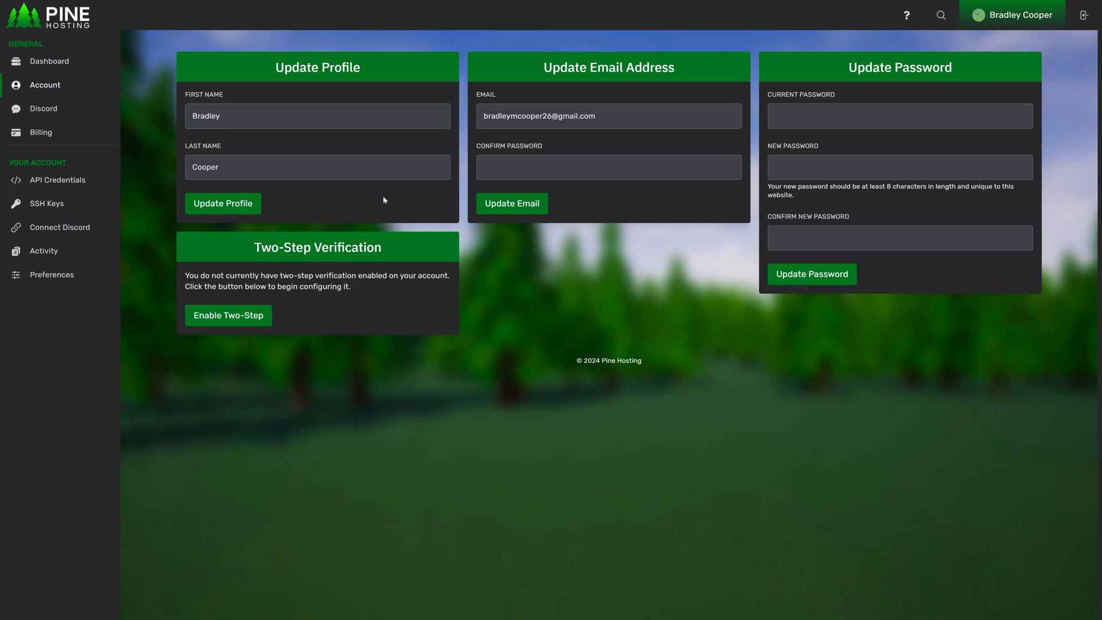
{"action": "mouse_move", "coordinate": [266, 303]}
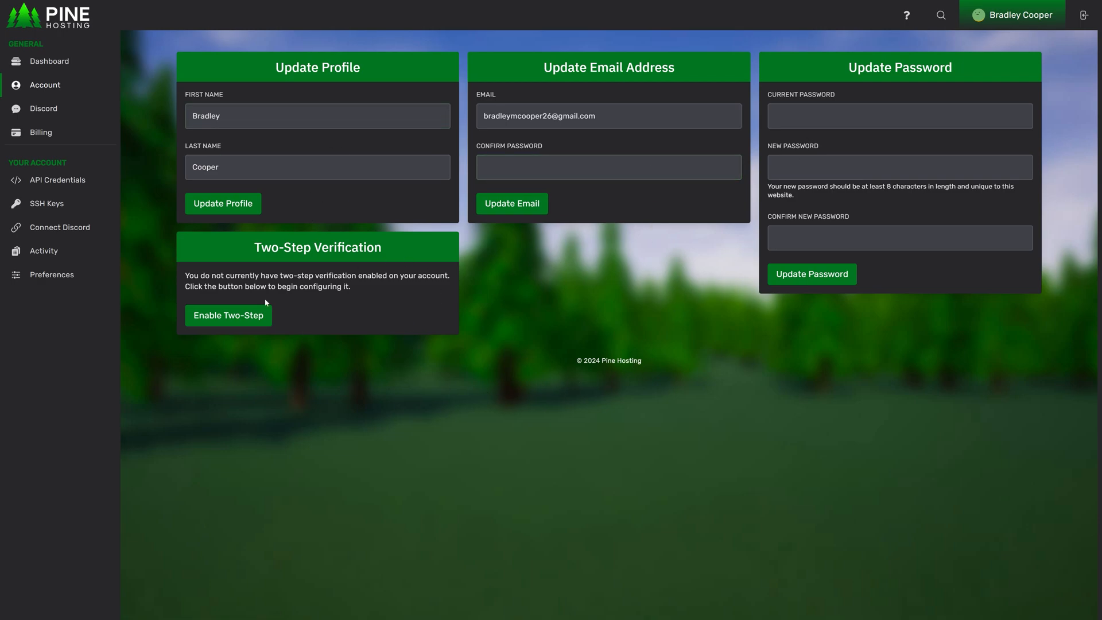
{"action": "mouse_move", "coordinate": [216, 406]}
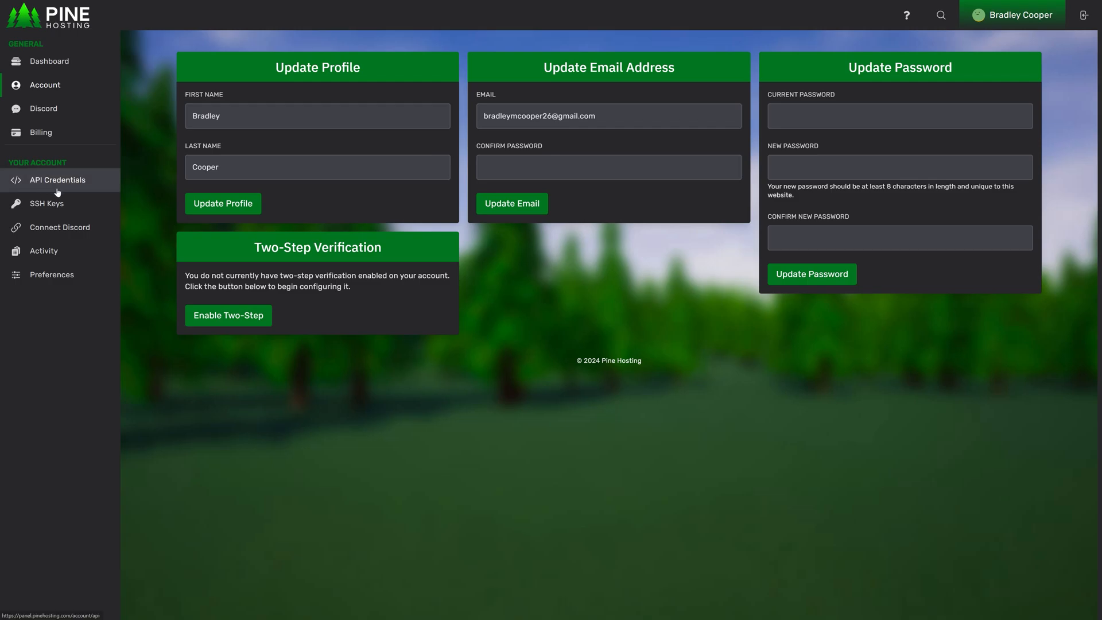
- Browse the empty API Credentials and SSH Keys pages, then view the Connect Discord instructions
{"action": "left_click", "coordinate": [58, 179]}
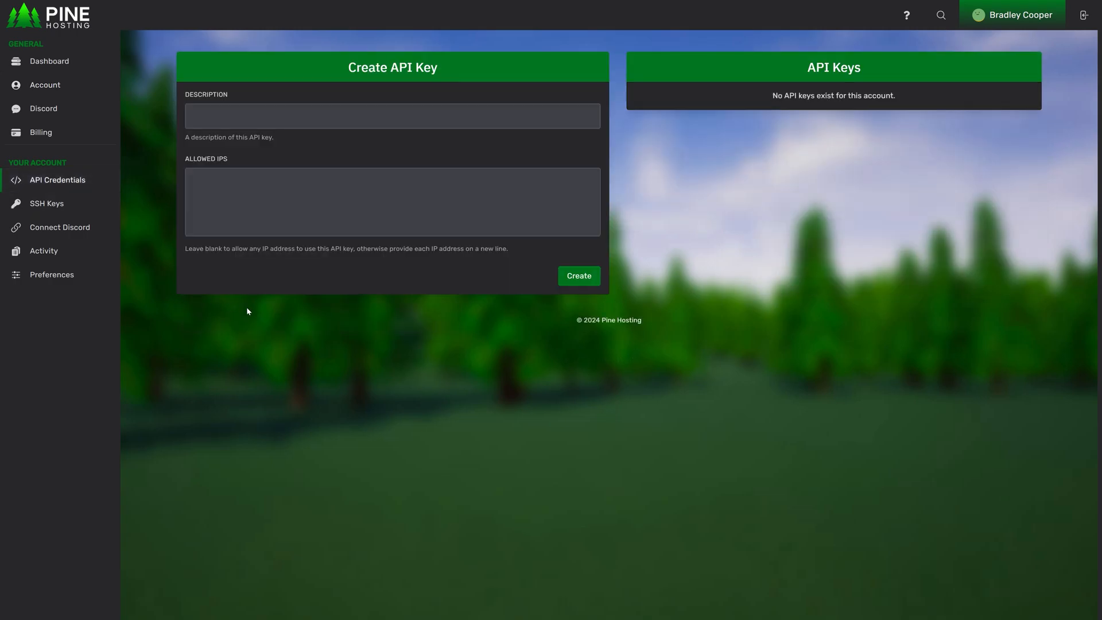
{"action": "mouse_move", "coordinate": [569, 344]}
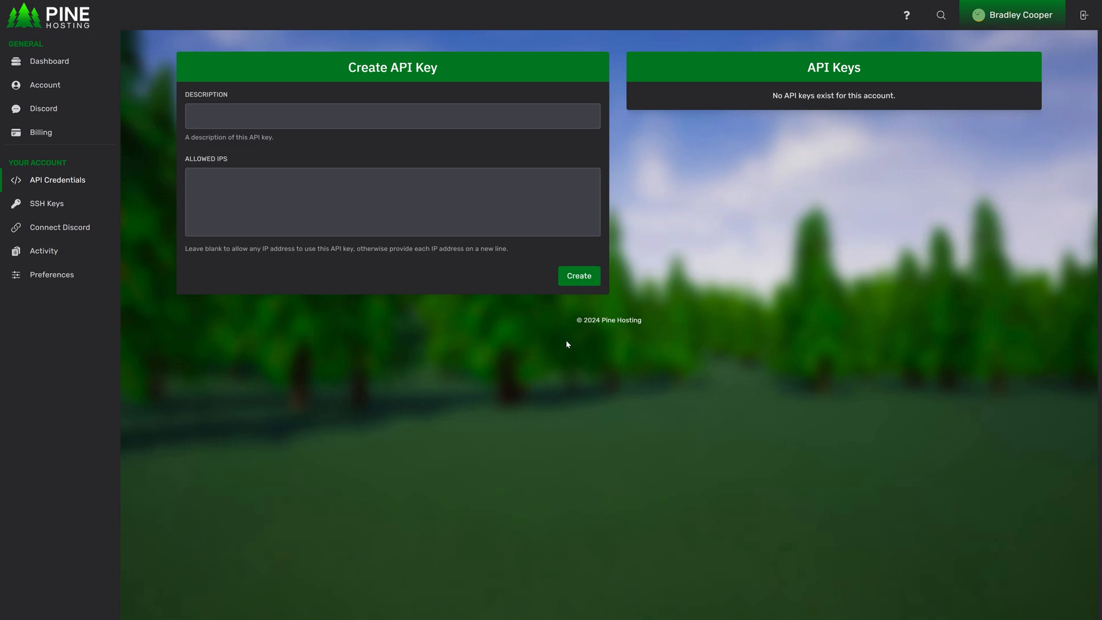
{"action": "mouse_move", "coordinate": [293, 279]}
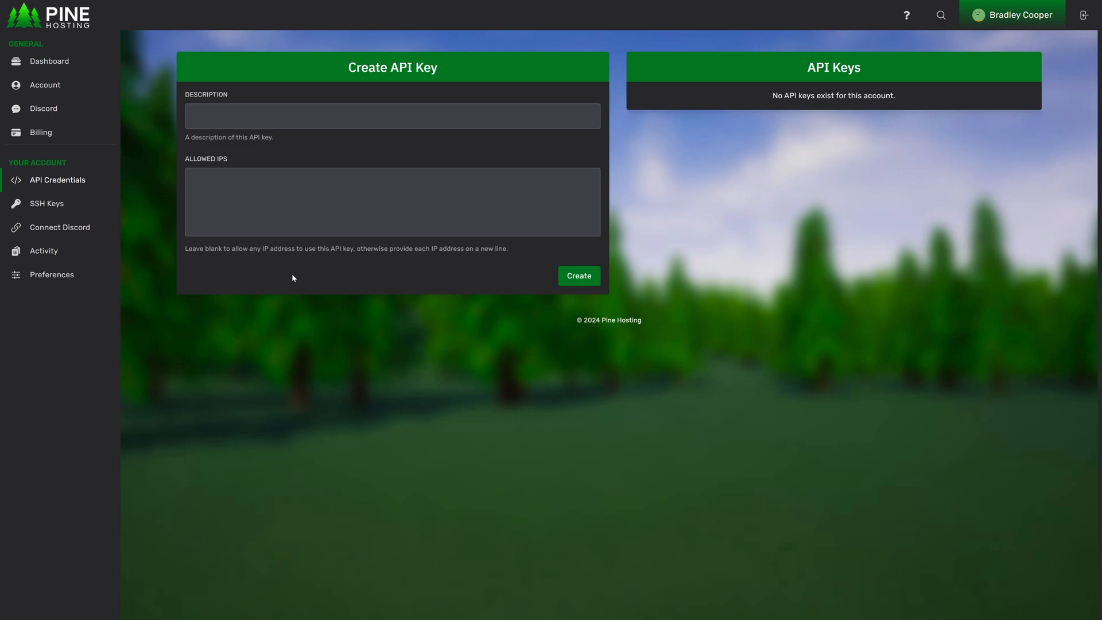
{"action": "left_click", "coordinate": [47, 203]}
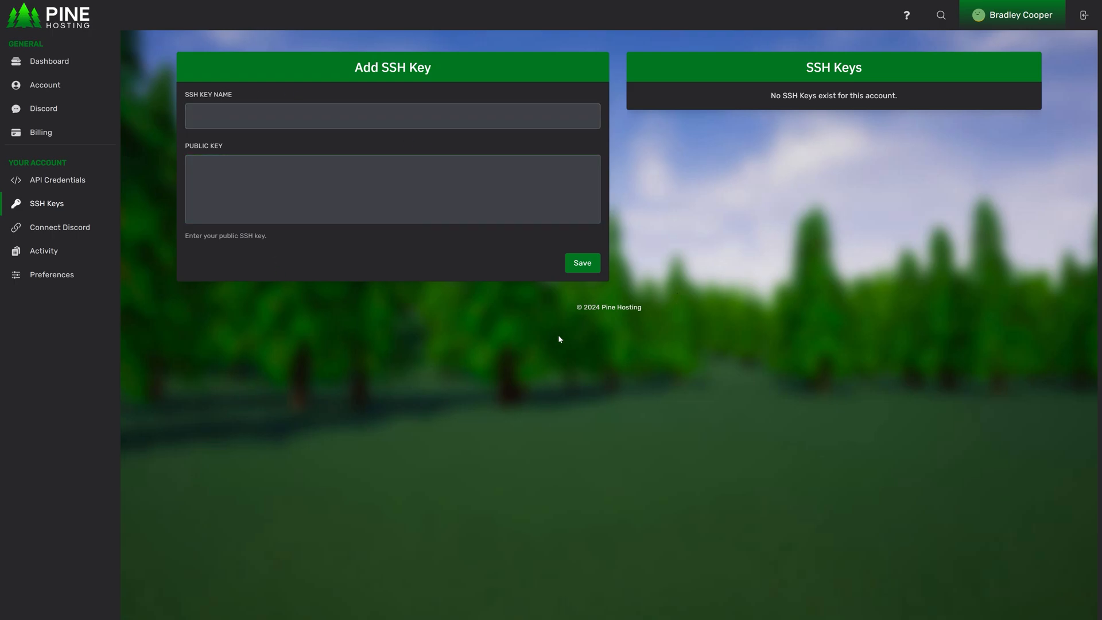
{"action": "left_click", "coordinate": [59, 228]}
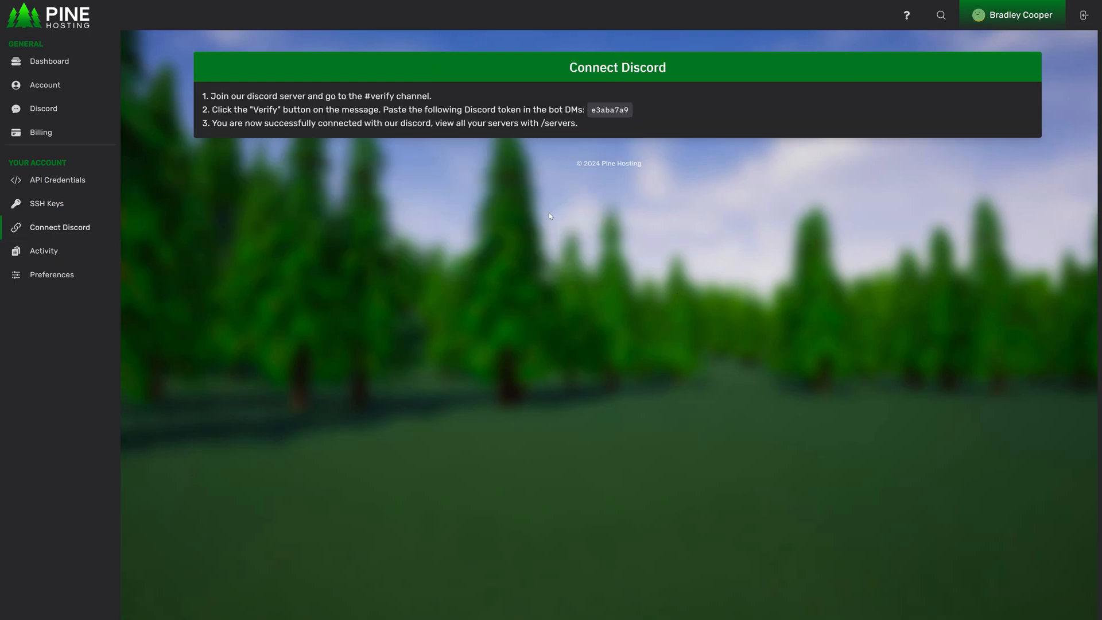
{"action": "mouse_move", "coordinate": [506, 178]}
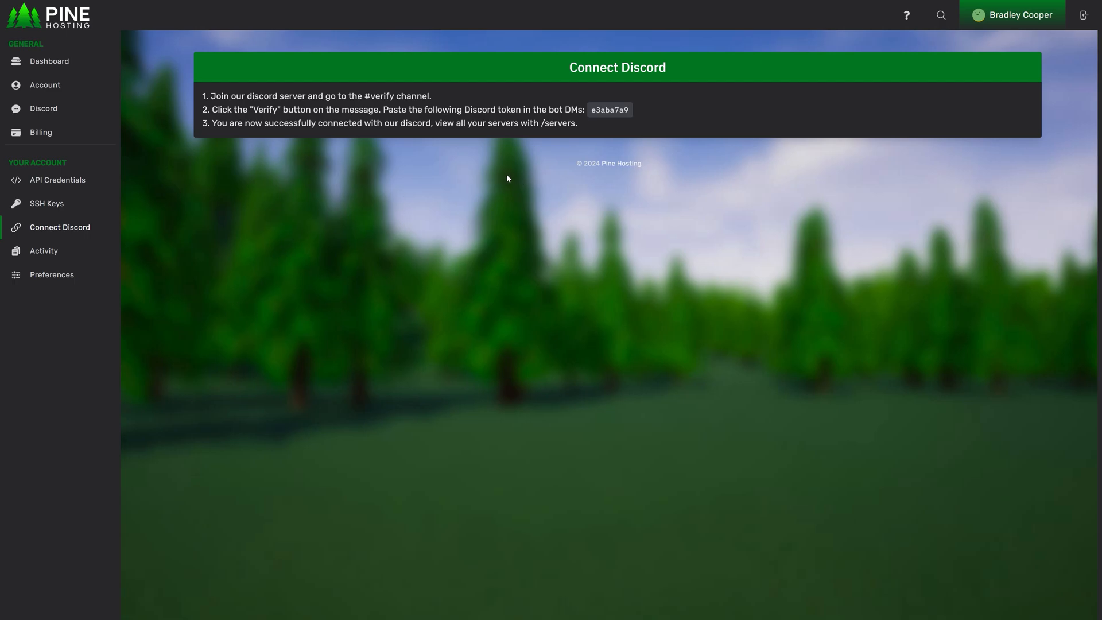
{"action": "mouse_move", "coordinate": [430, 220]}
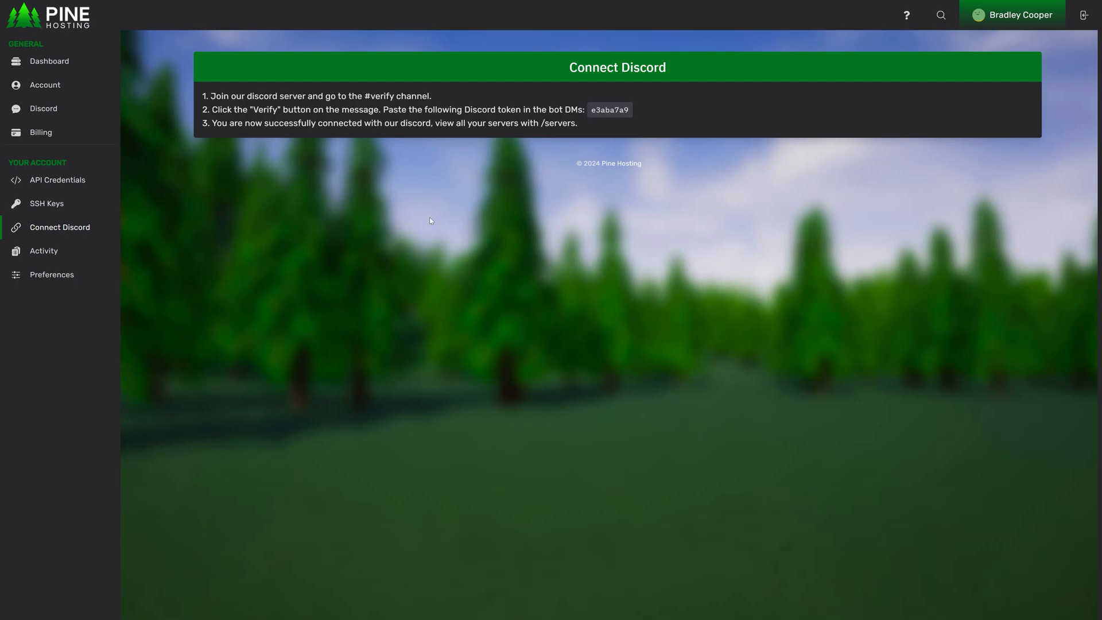
{"action": "mouse_move", "coordinate": [208, 177]}
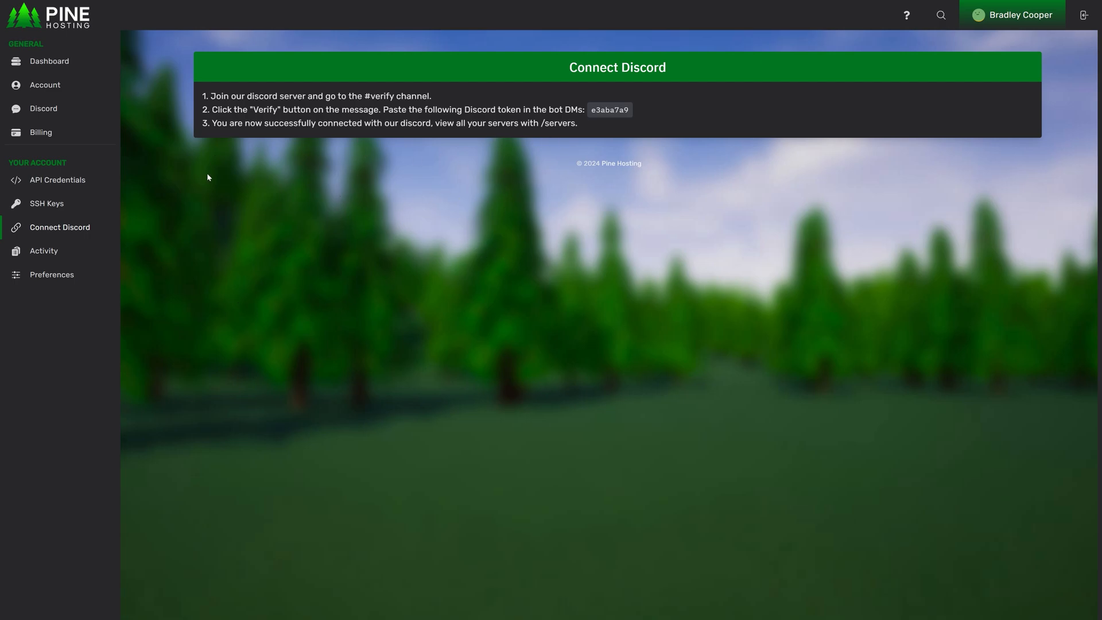
{"action": "mouse_move", "coordinate": [212, 259]}
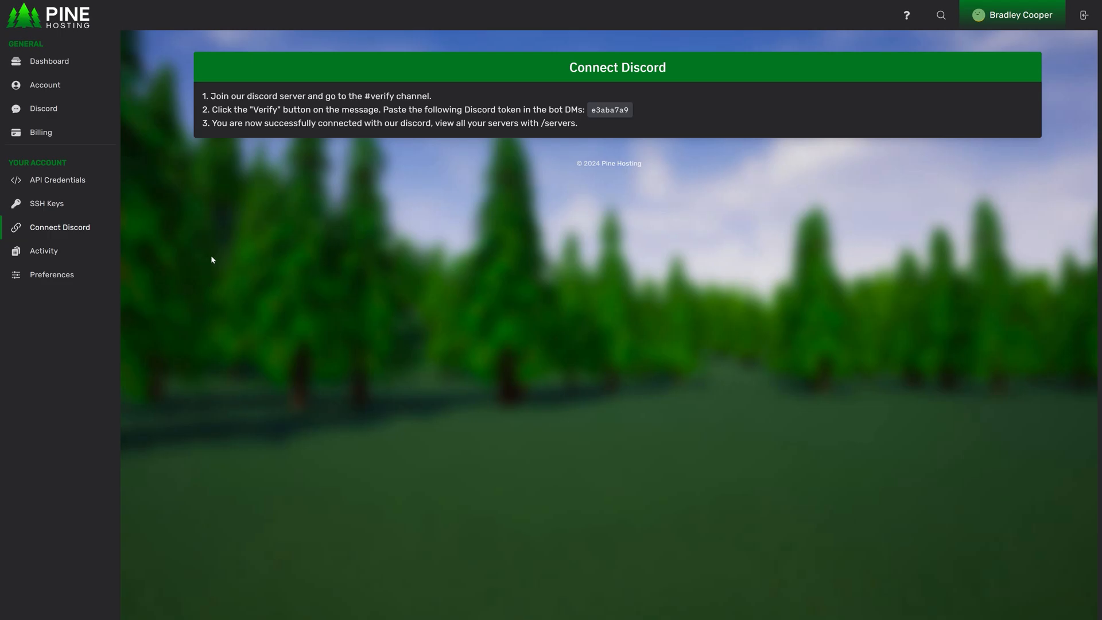
- View the account activity log, then open Preferences with its server bar and confirmation toggles
{"action": "left_click", "coordinate": [44, 250]}
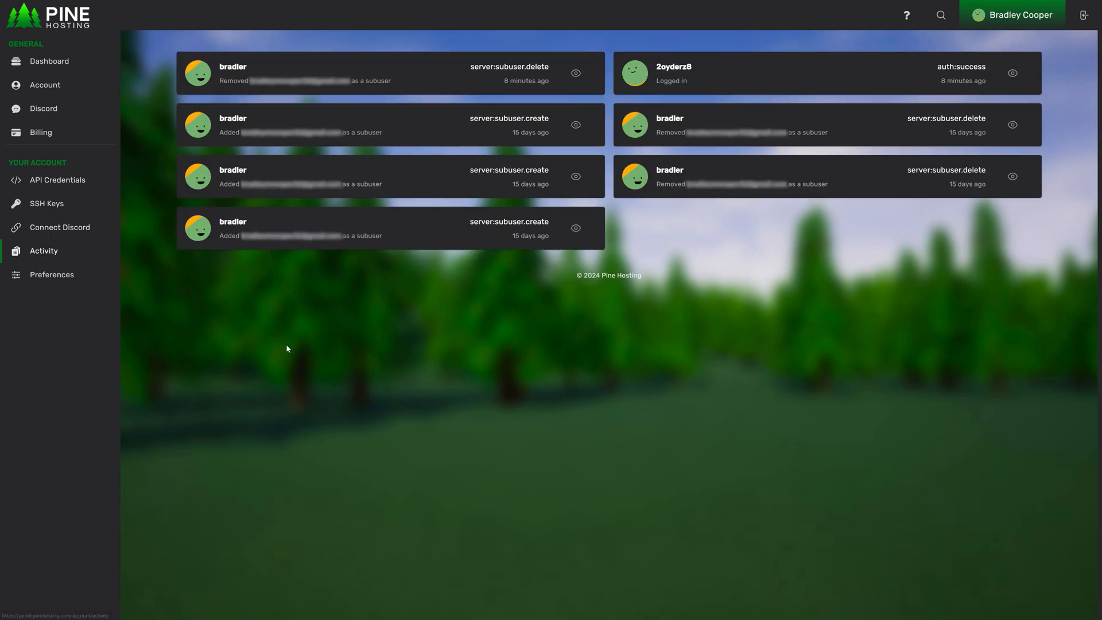
{"action": "mouse_move", "coordinate": [417, 300]}
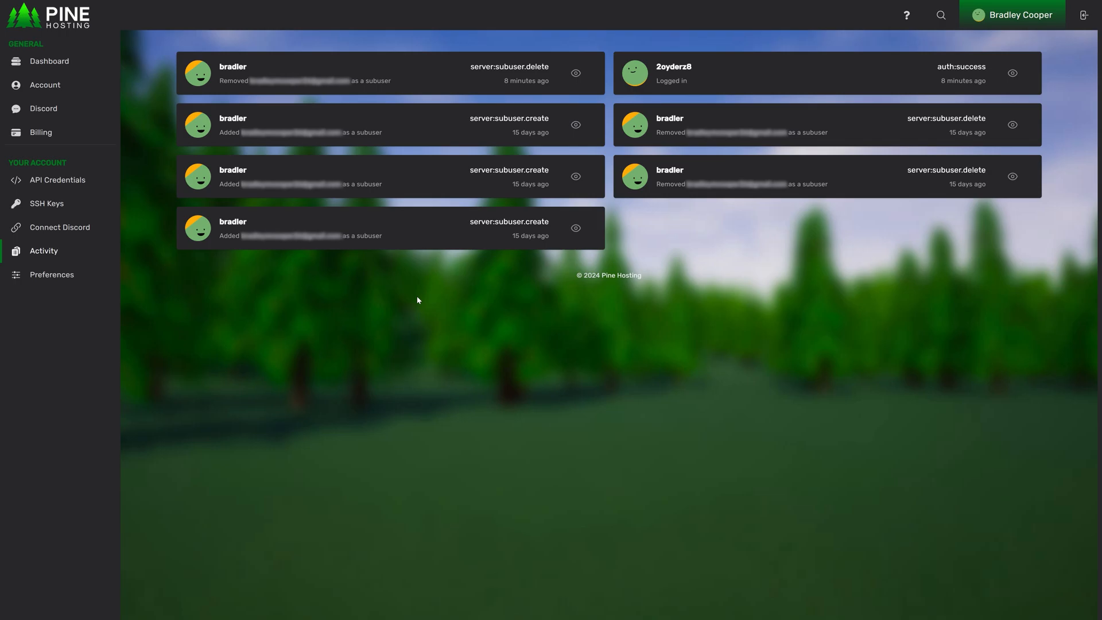
{"action": "mouse_move", "coordinate": [384, 319]}
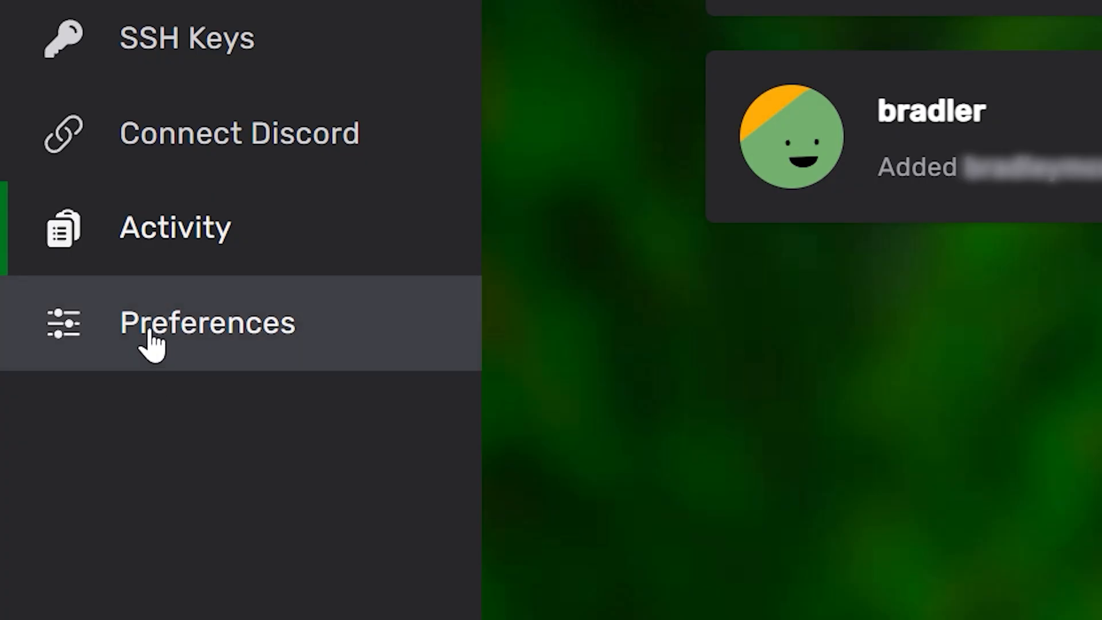
{"action": "left_click", "coordinate": [207, 322]}
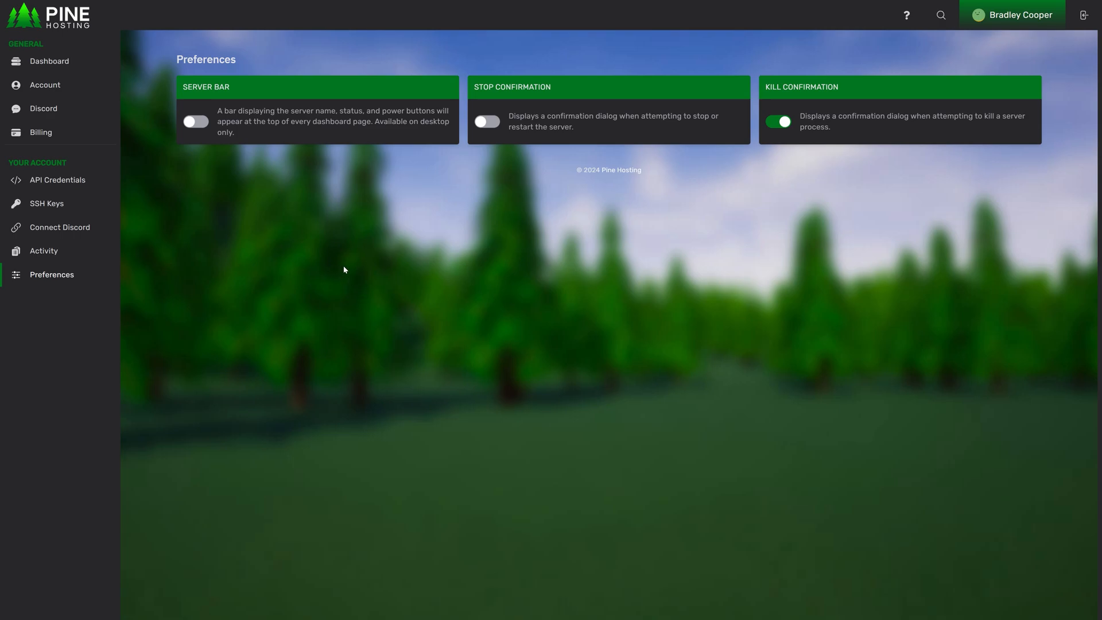
{"action": "mouse_move", "coordinate": [389, 287]}
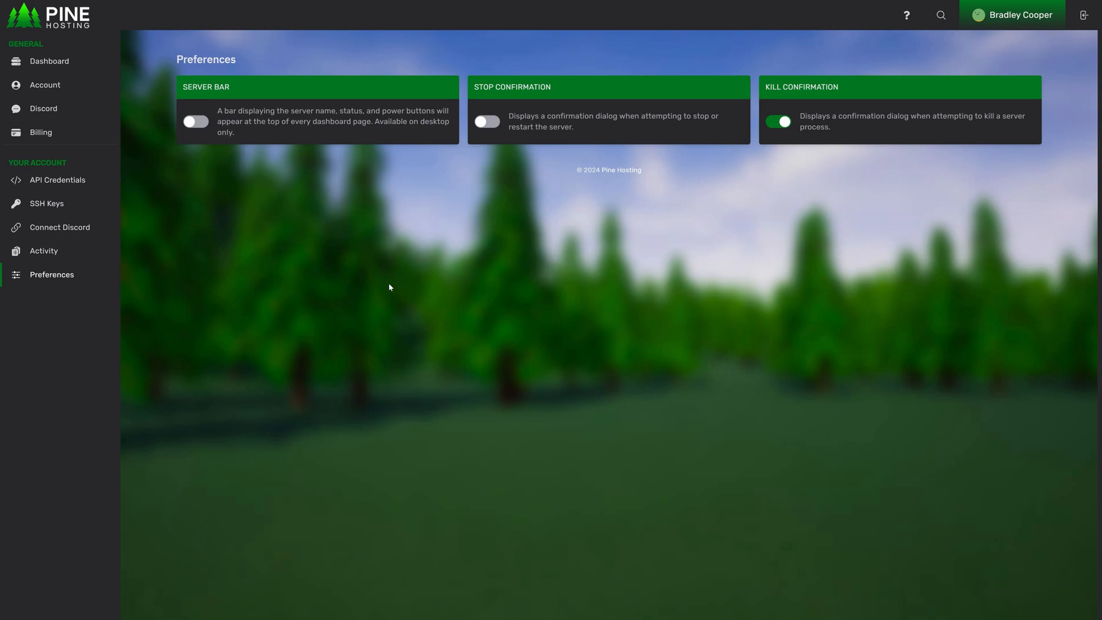
{"action": "mouse_move", "coordinate": [398, 238]}
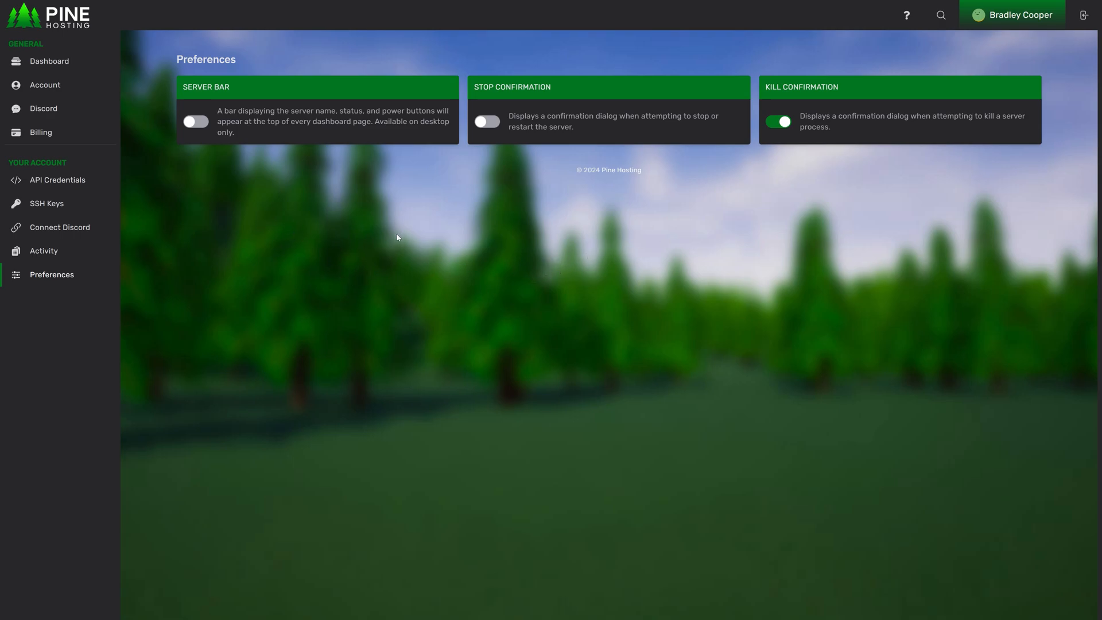
{"action": "mouse_move", "coordinate": [390, 244]}
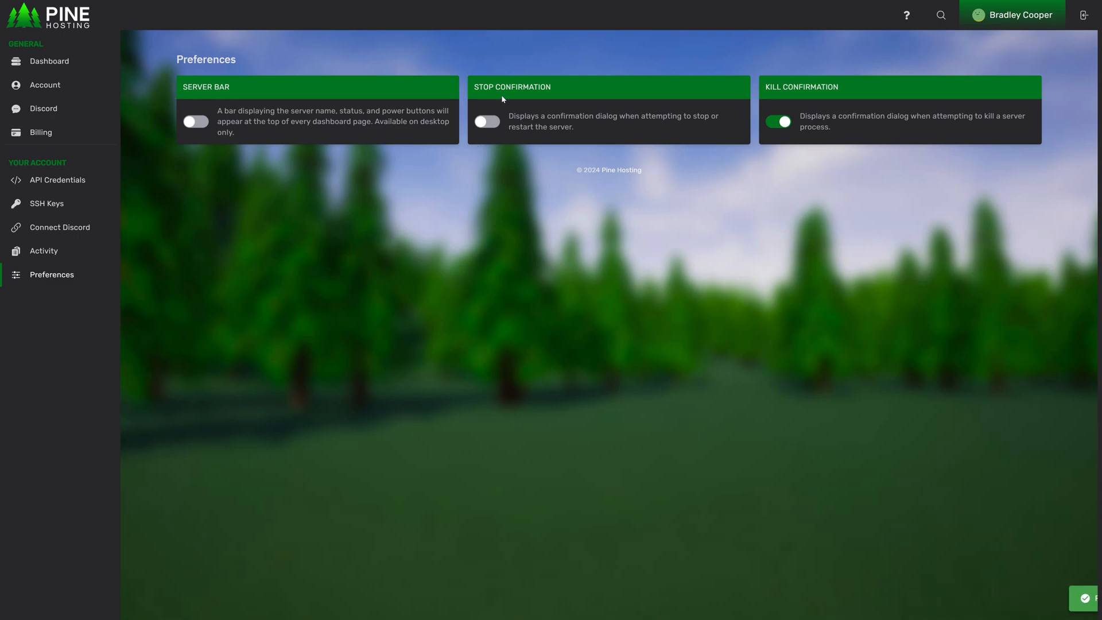
{"action": "mouse_move", "coordinate": [445, 178]}
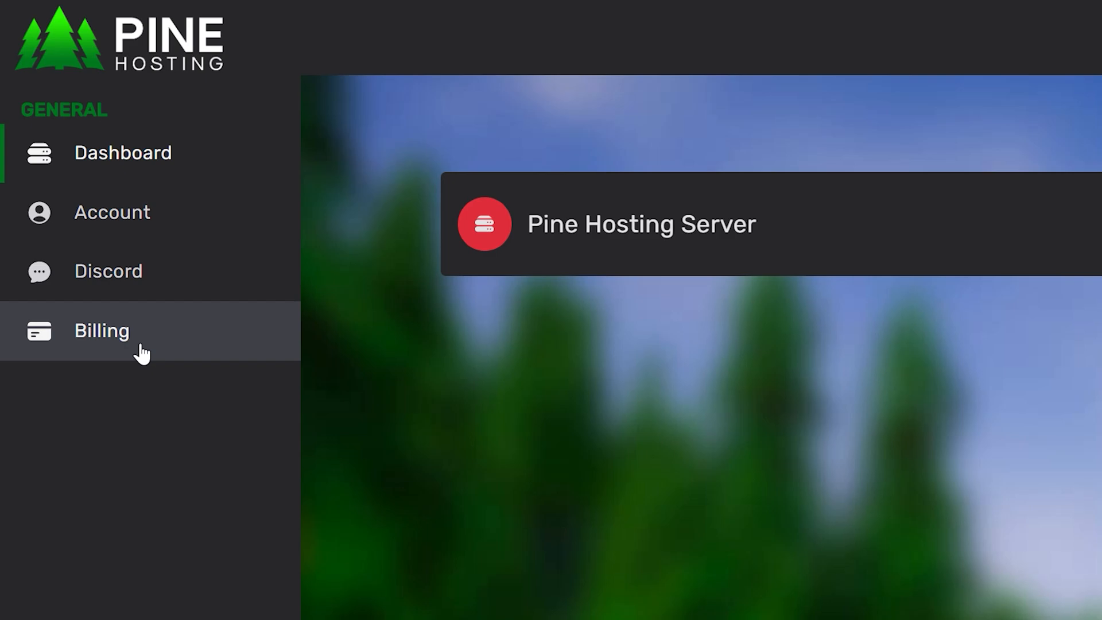
{"action": "mouse_move", "coordinate": [194, 284]}
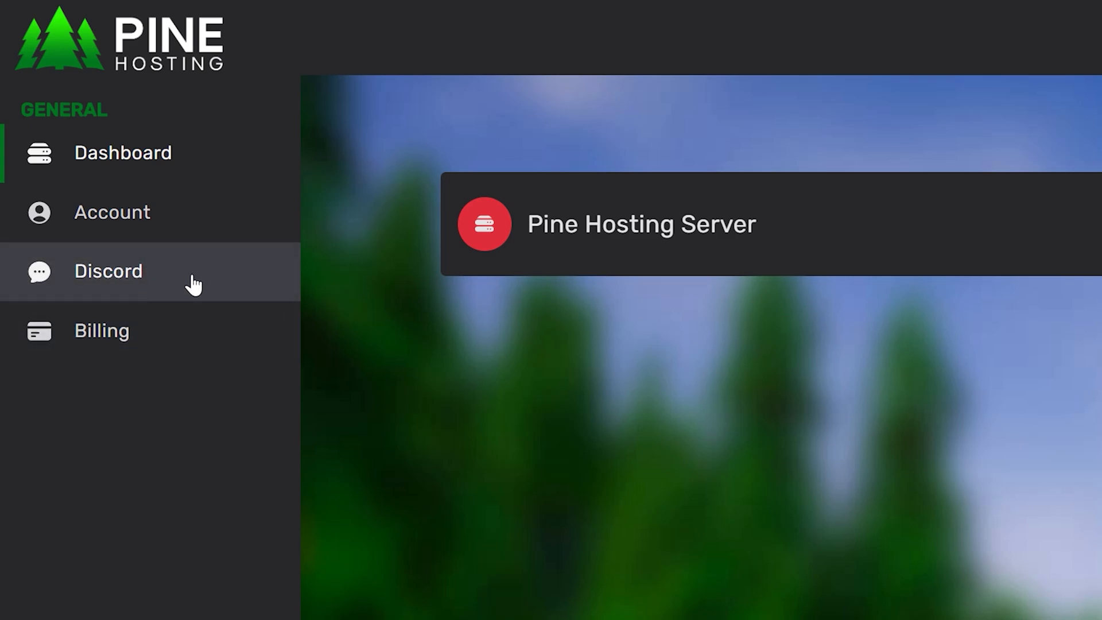
{"action": "mouse_move", "coordinate": [573, 541]}
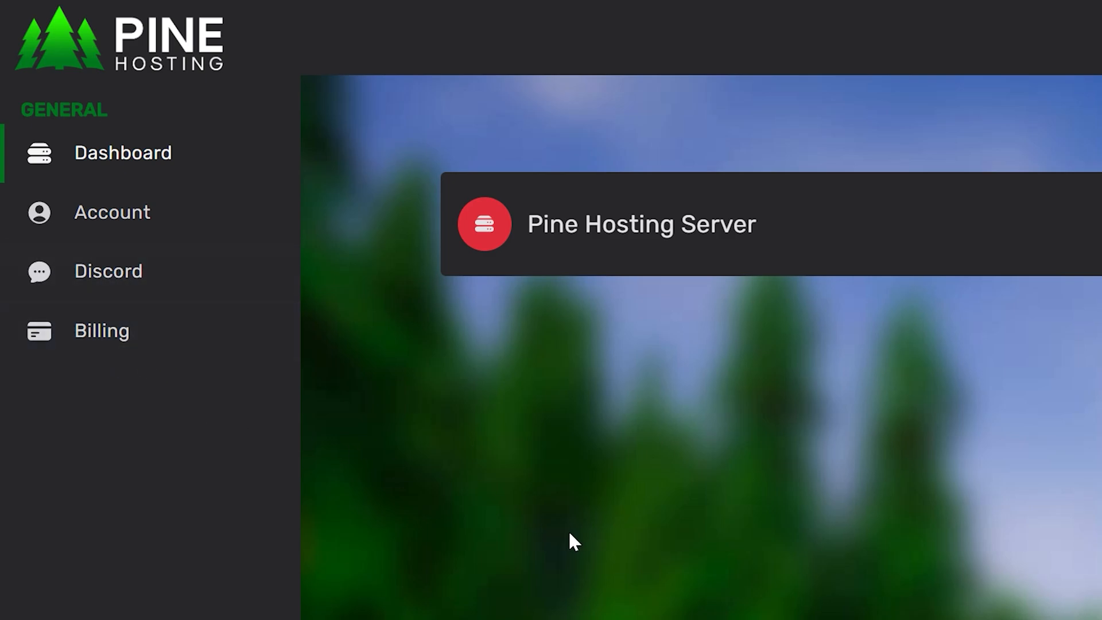
{"action": "mouse_move", "coordinate": [774, 617]}
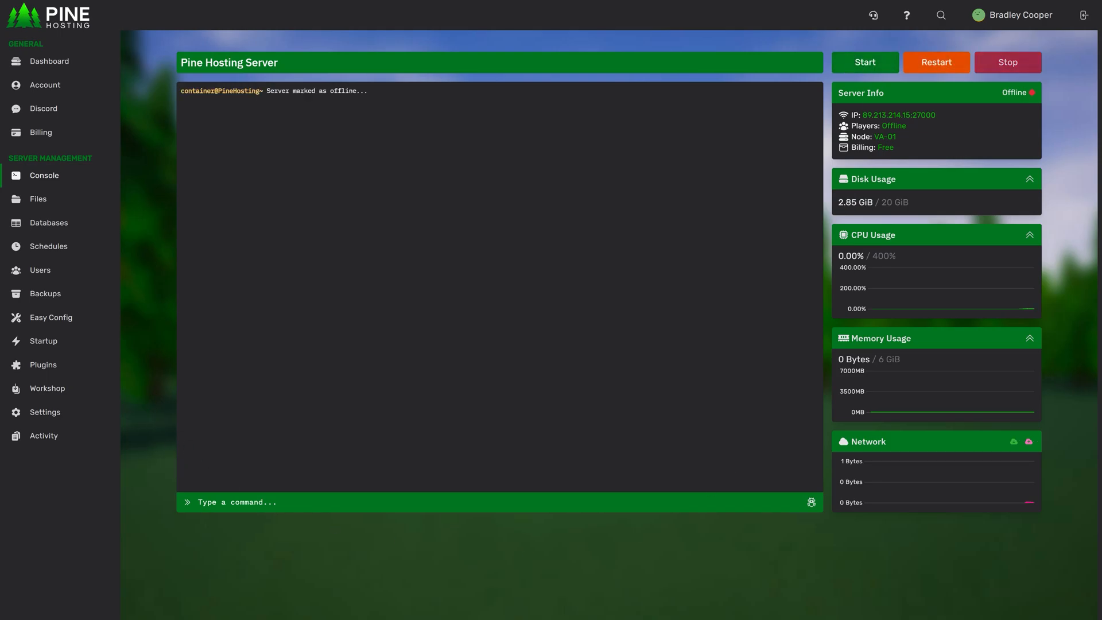
{"action": "mouse_move", "coordinate": [855, 272]}
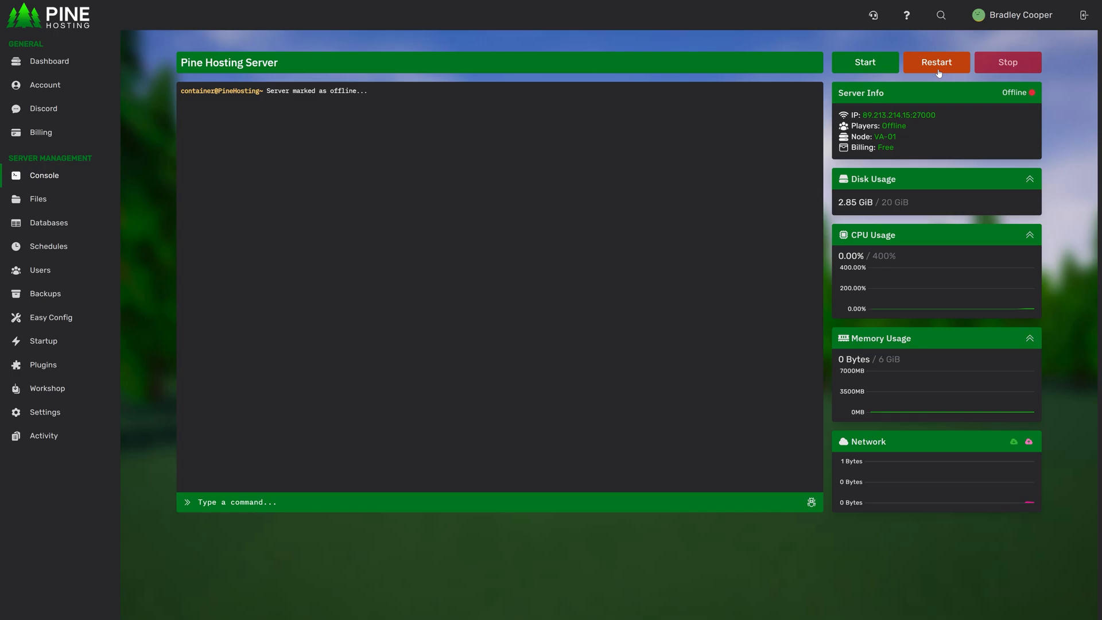
- Open the server's file manager listing the container's folders and files
{"action": "left_click", "coordinate": [38, 199]}
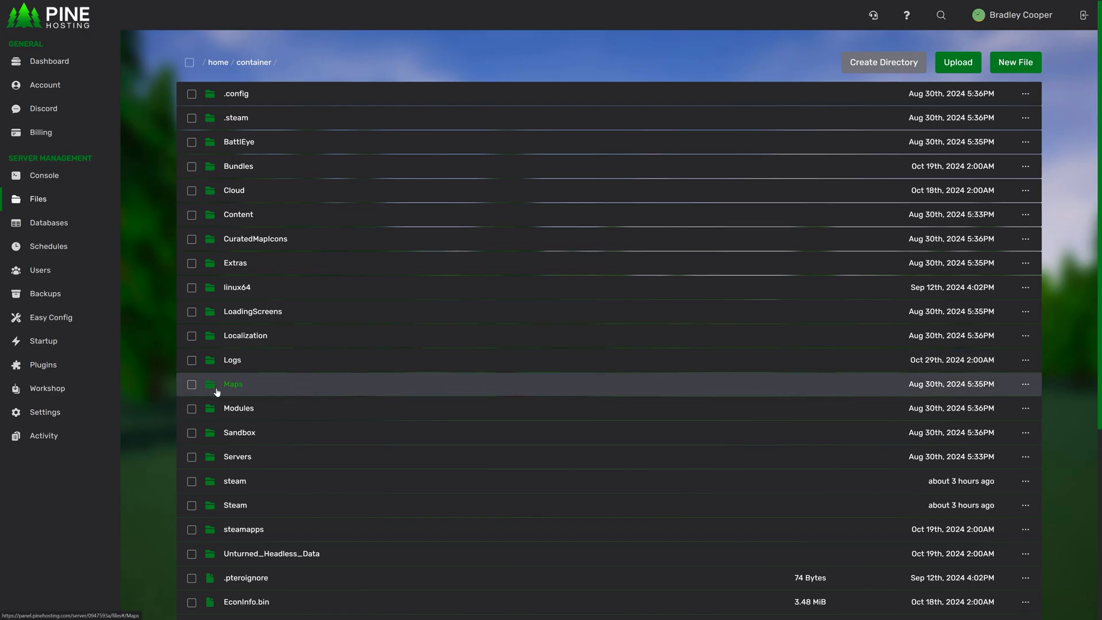
{"action": "mouse_move", "coordinate": [405, 362]}
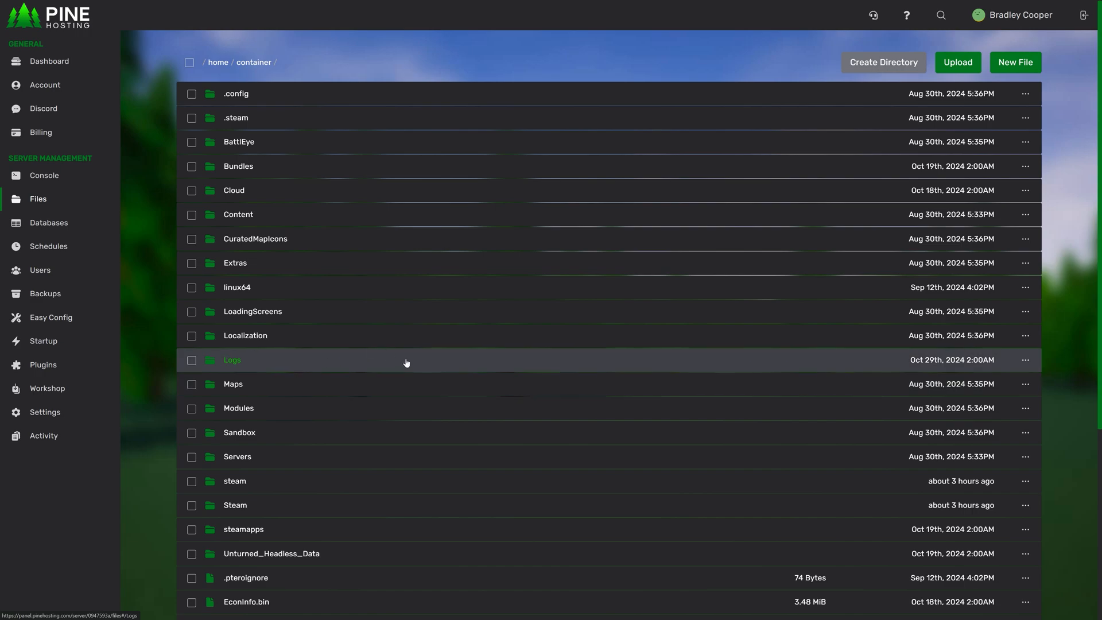
{"action": "mouse_move", "coordinate": [413, 467]}
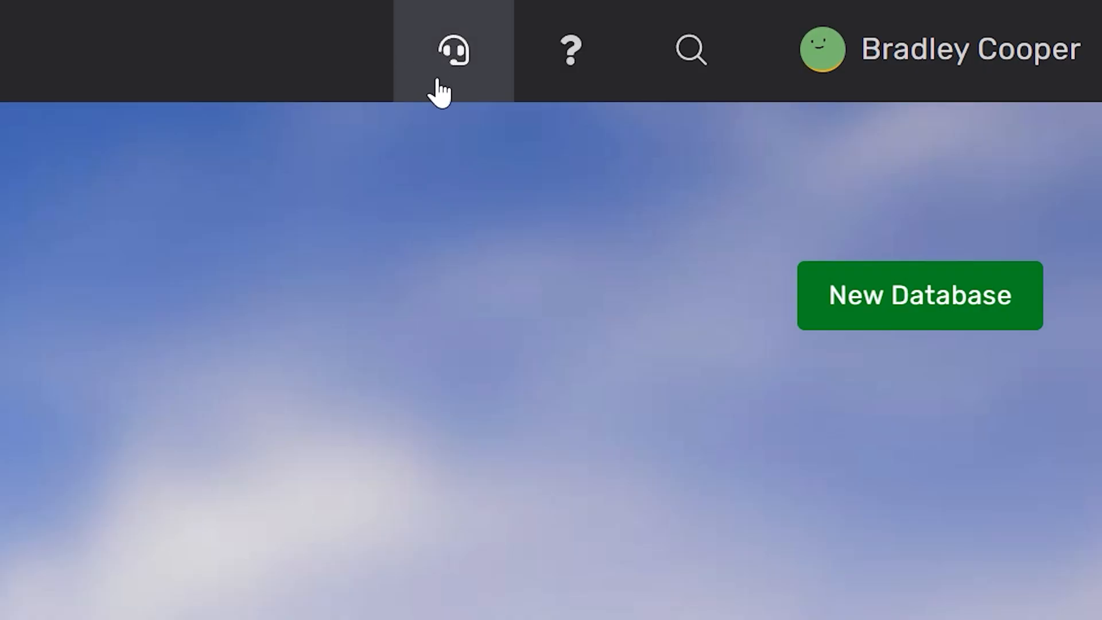
- Open the staff support access request, choose a 3 Days access duration, and dismiss it
{"action": "left_click", "coordinate": [453, 49]}
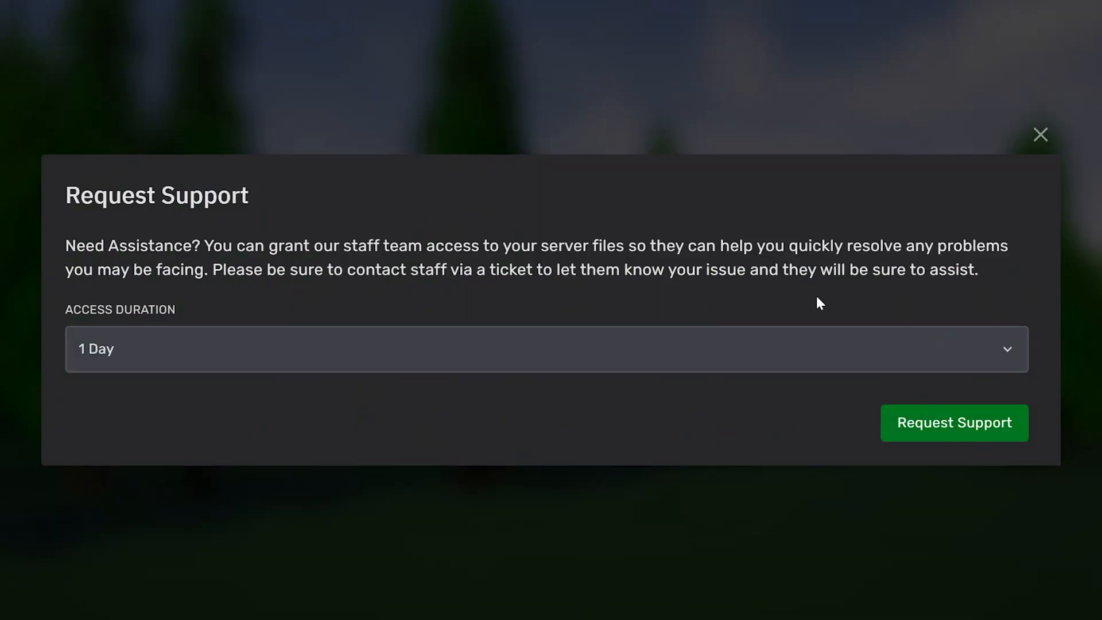
{"action": "mouse_move", "coordinate": [660, 304]}
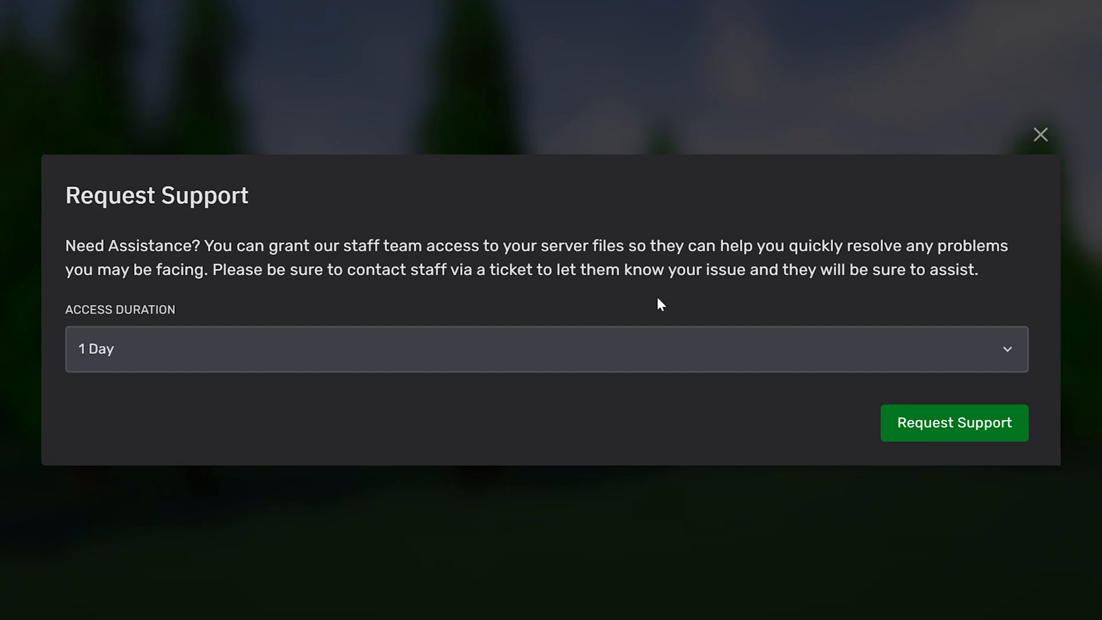
{"action": "mouse_move", "coordinate": [300, 382]}
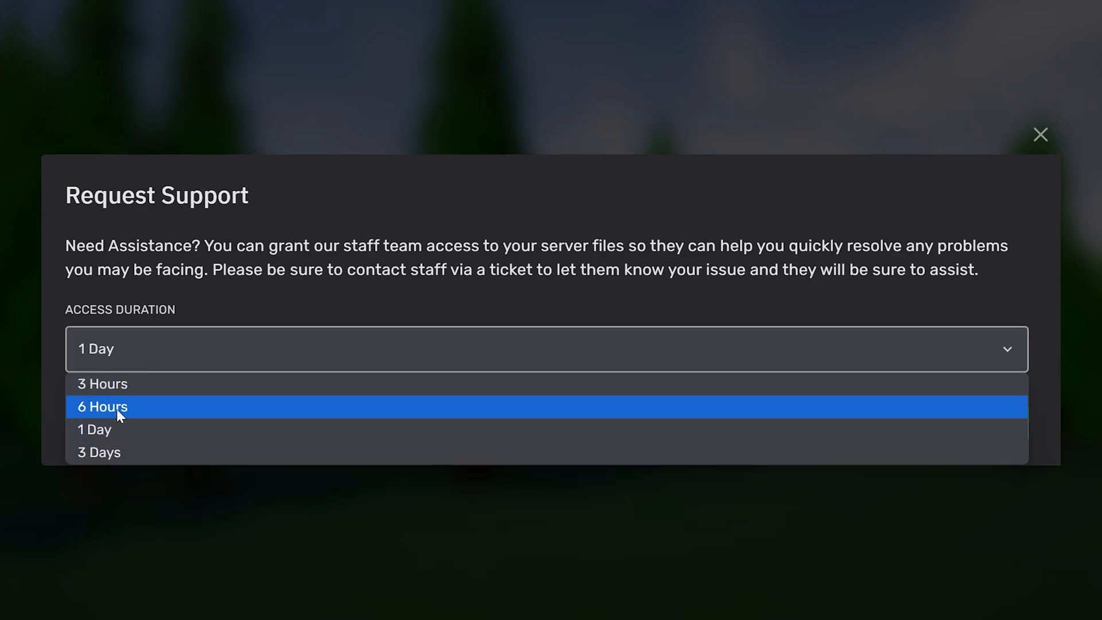
{"action": "left_click", "coordinate": [100, 451]}
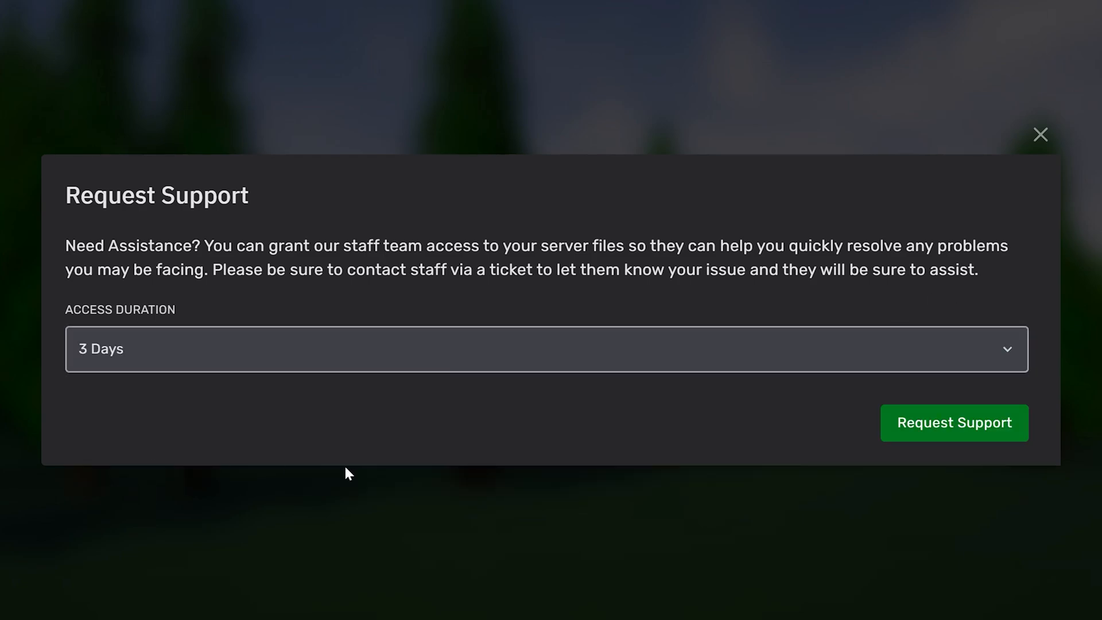
{"action": "left_click", "coordinate": [953, 422]}
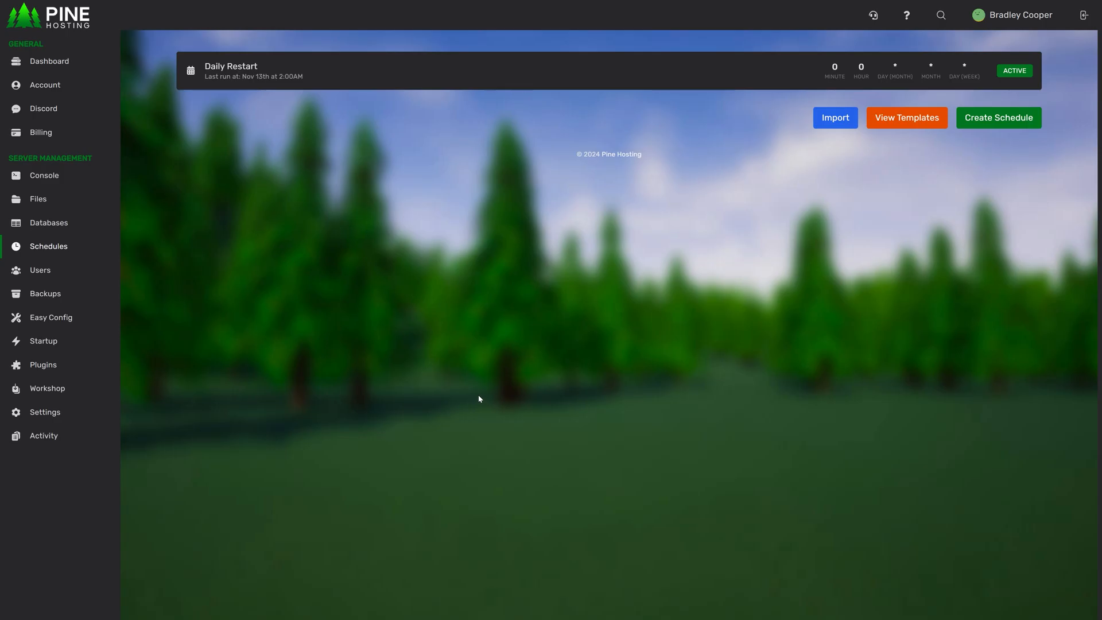
{"action": "mouse_move", "coordinate": [429, 434]}
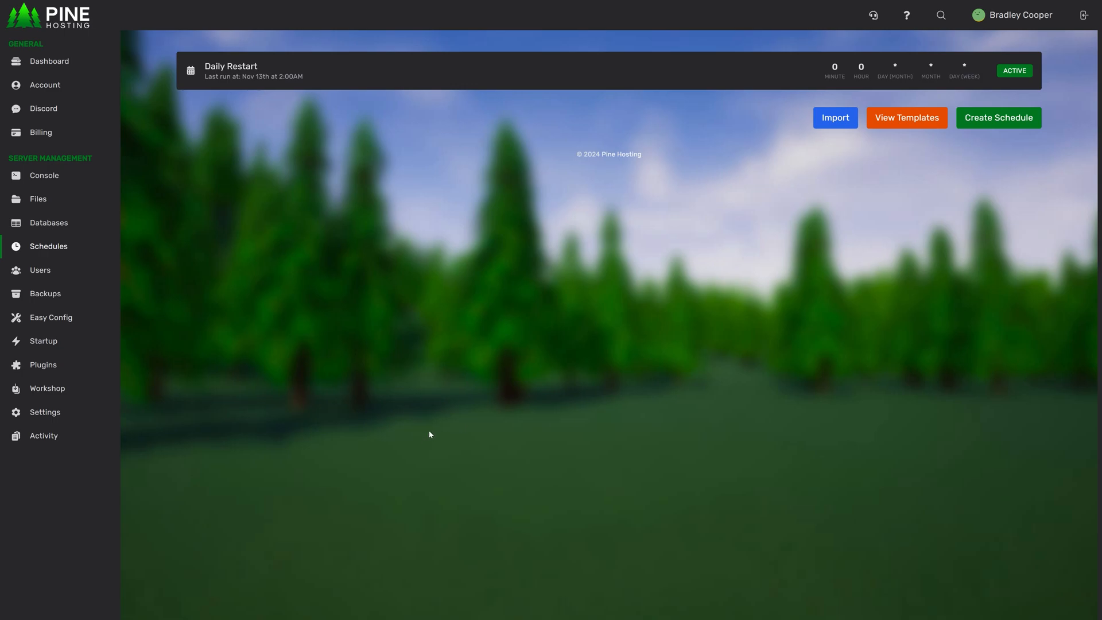
{"action": "mouse_move", "coordinate": [469, 416]}
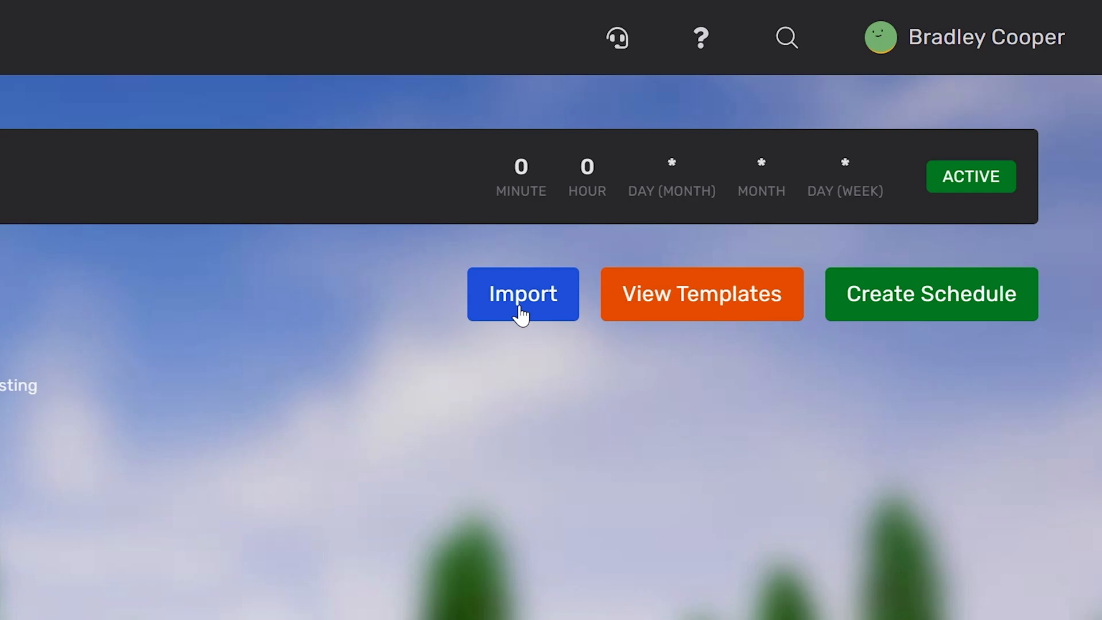
- Try importing a saved schedule, then move on to the server's Users list
{"action": "left_click", "coordinate": [701, 294]}
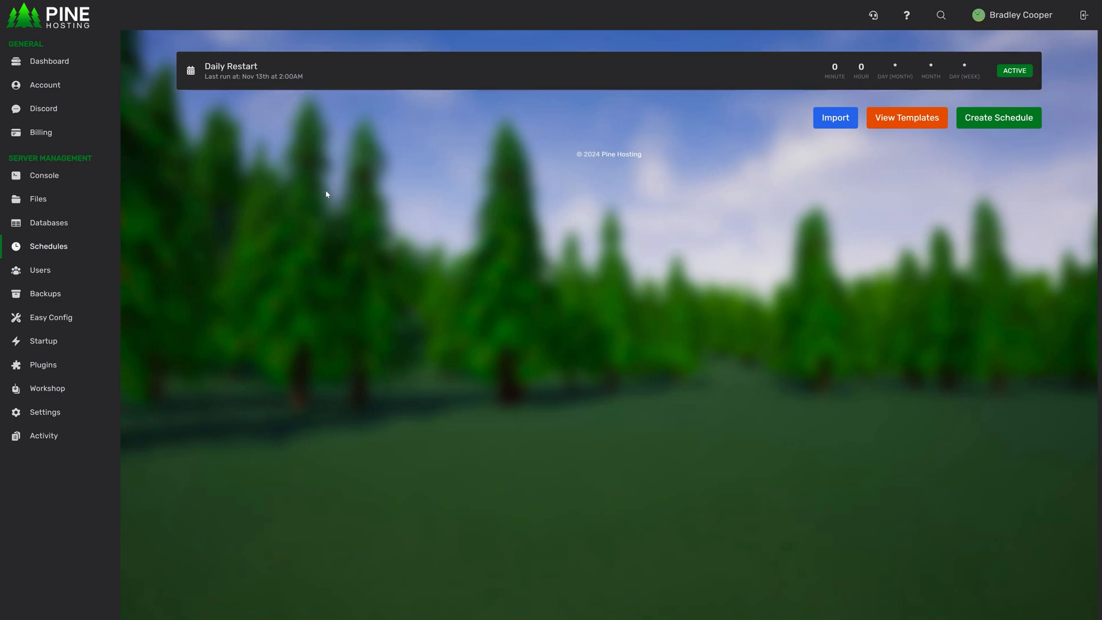
{"action": "left_click", "coordinate": [40, 270]}
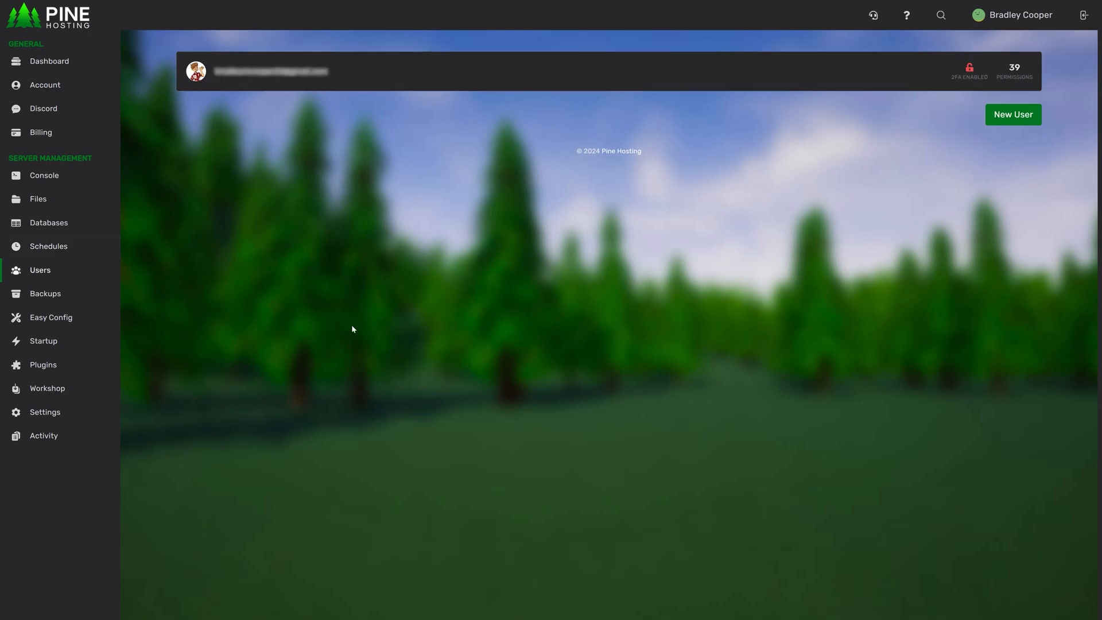
{"action": "mouse_move", "coordinate": [714, 248]}
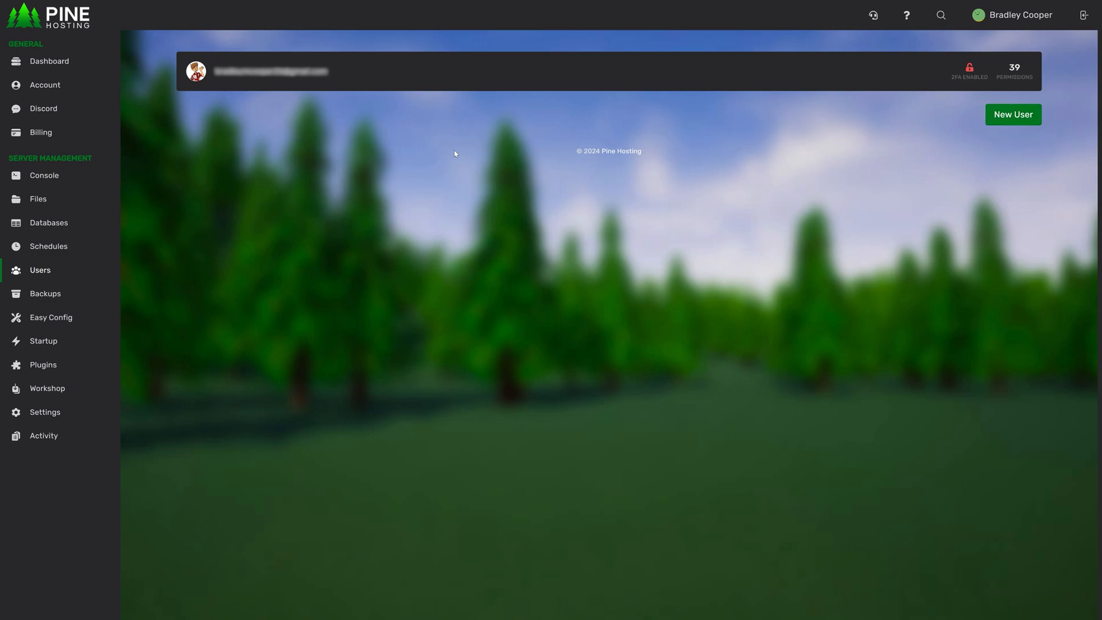
{"action": "mouse_move", "coordinate": [358, 229]}
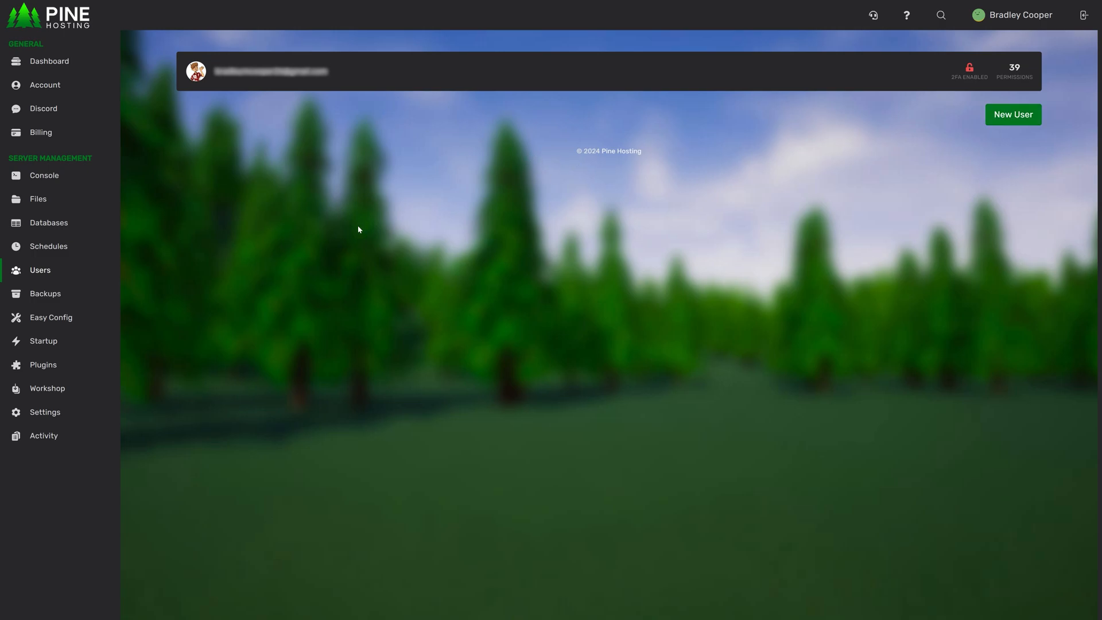
- Open the server's Backups page, which reports no stored backups
{"action": "left_click", "coordinate": [45, 293]}
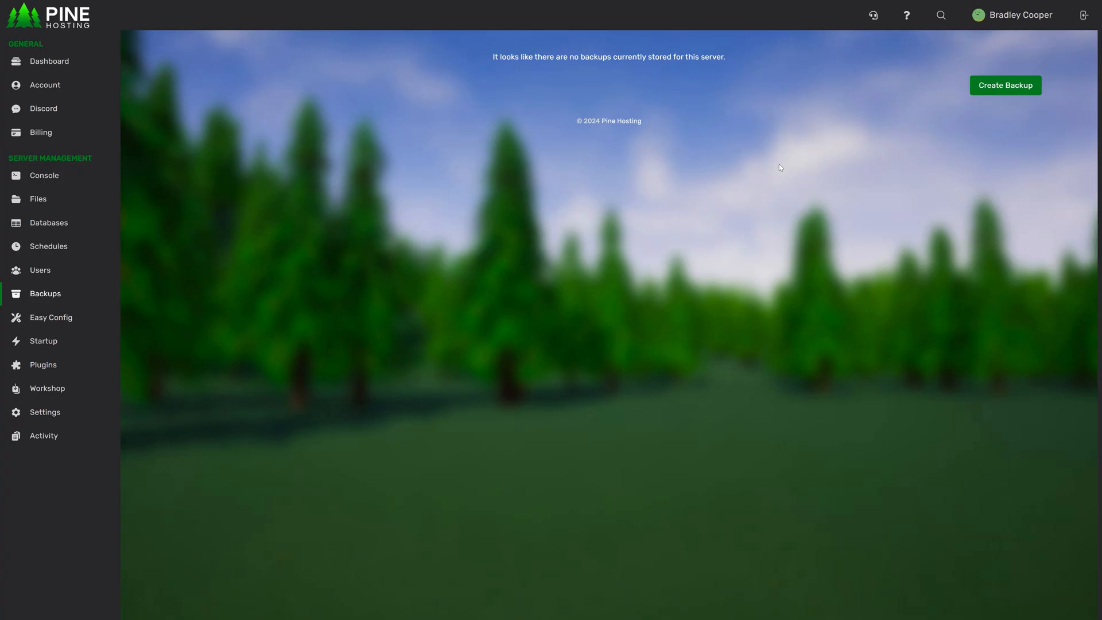
{"action": "mouse_move", "coordinate": [709, 93]}
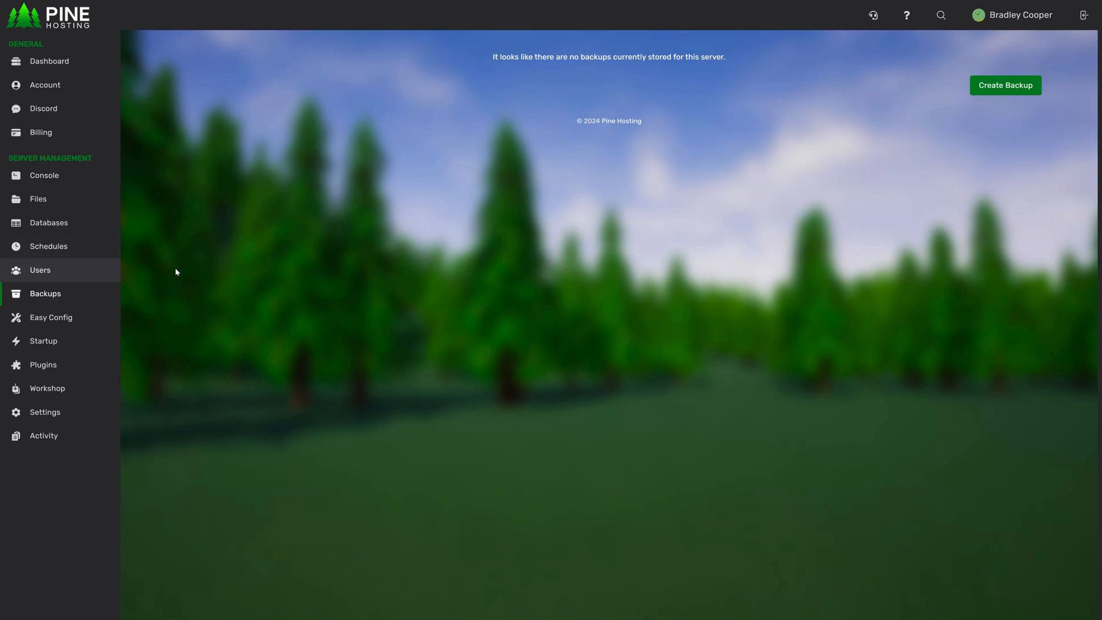
{"action": "mouse_move", "coordinate": [713, 139]}
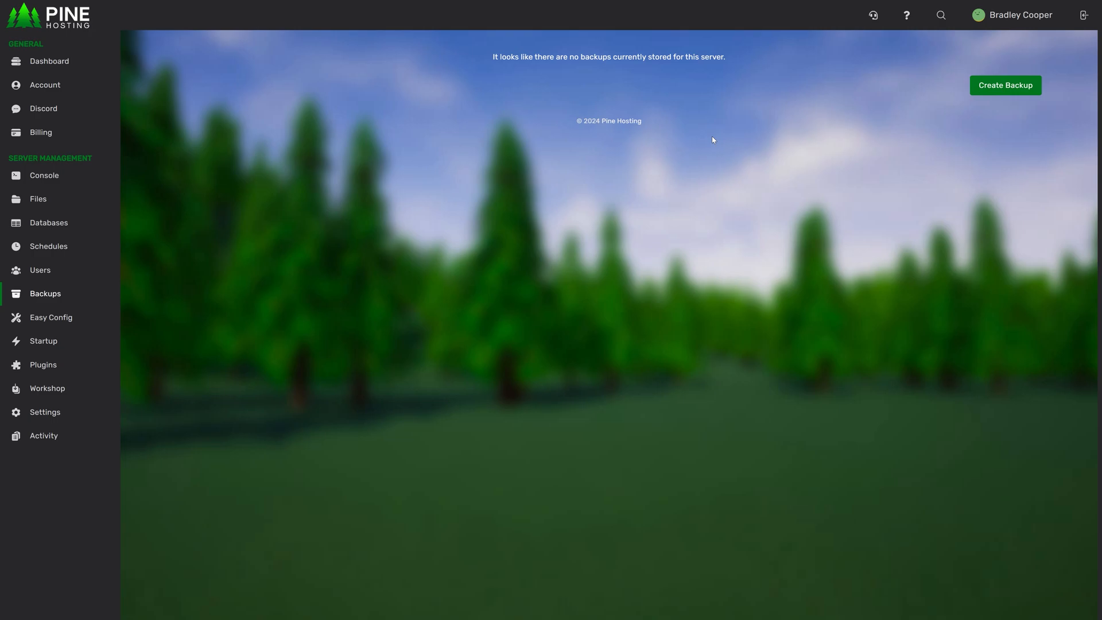
{"action": "mouse_move", "coordinate": [373, 323]}
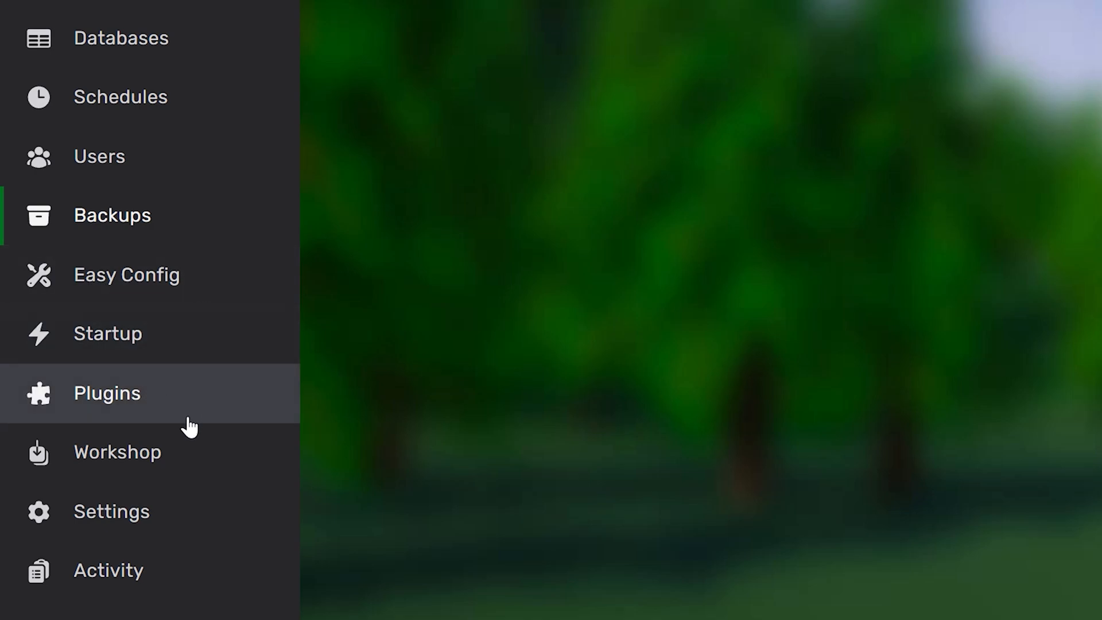
{"action": "mouse_move", "coordinate": [419, 599]}
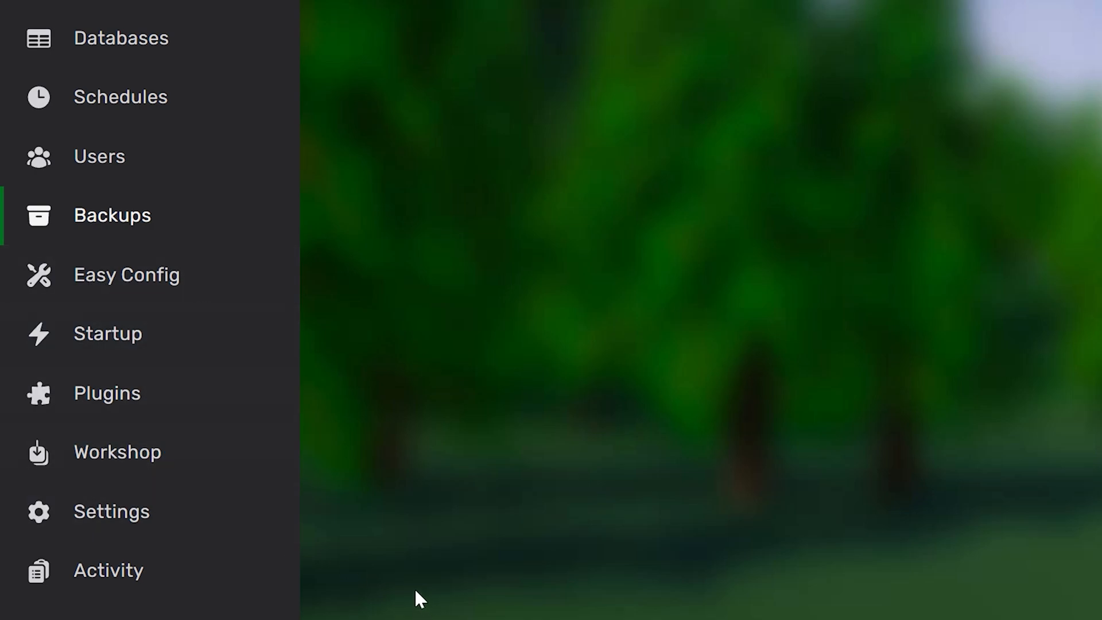
{"action": "mouse_move", "coordinate": [381, 596]}
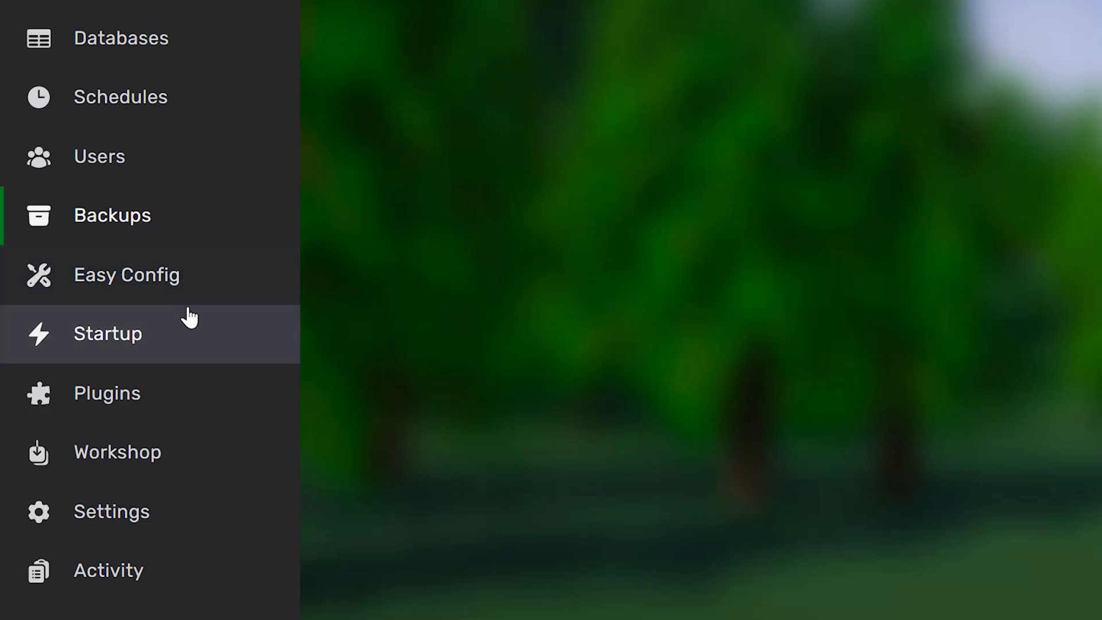
{"action": "mouse_move", "coordinate": [194, 390]}
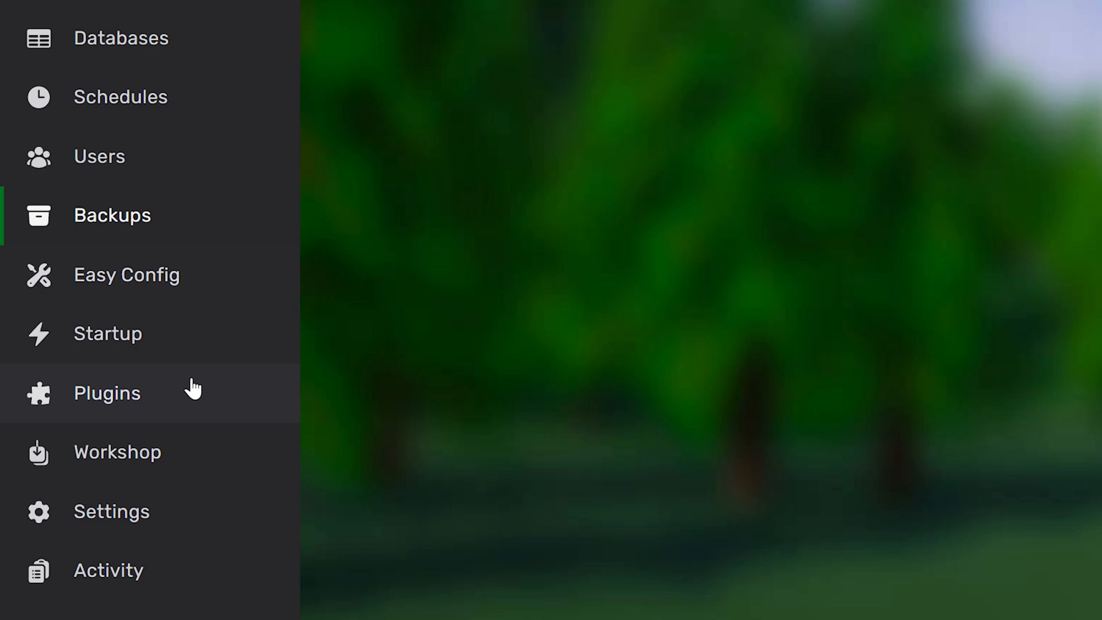
{"action": "mouse_move", "coordinate": [140, 452]}
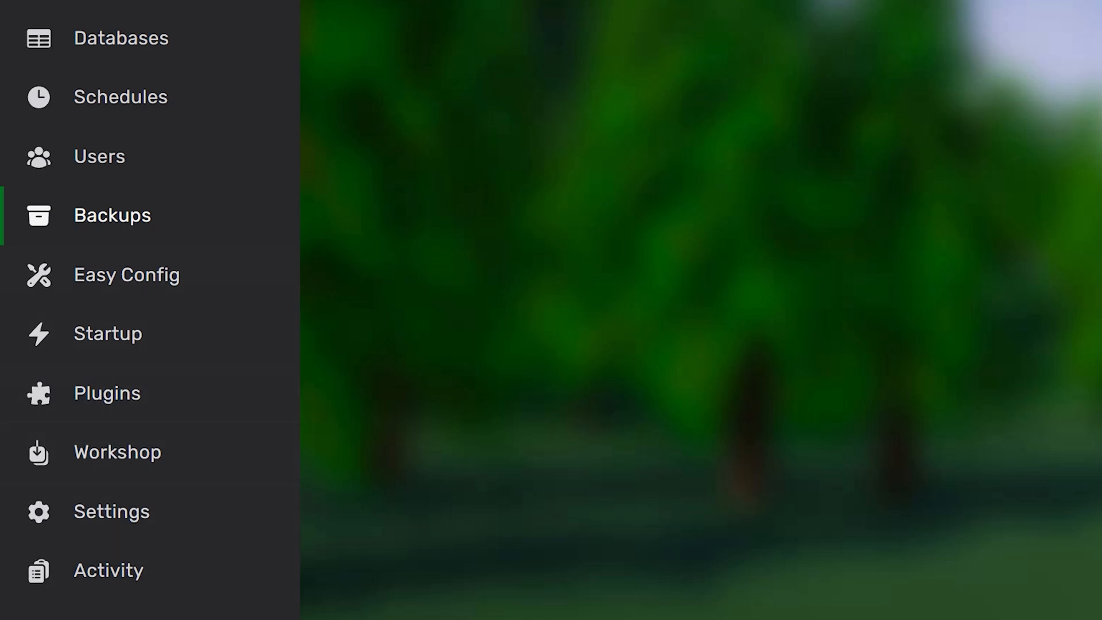
{"action": "mouse_move", "coordinate": [192, 486]}
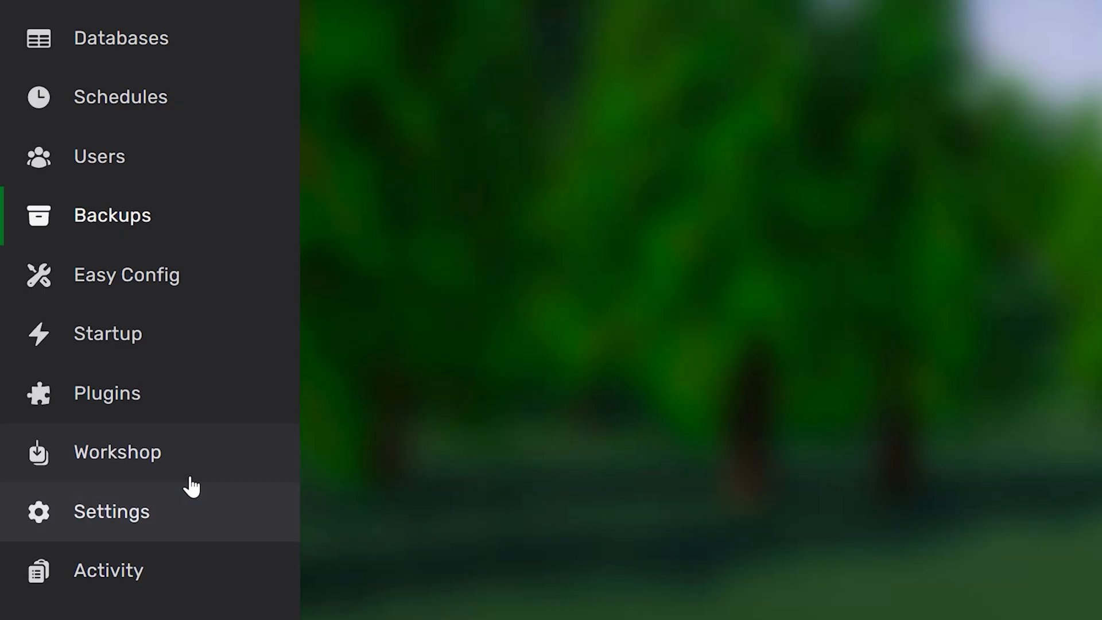
- Open the Startup page showing the startup command, Docker image and server variables
{"action": "left_click", "coordinate": [107, 332]}
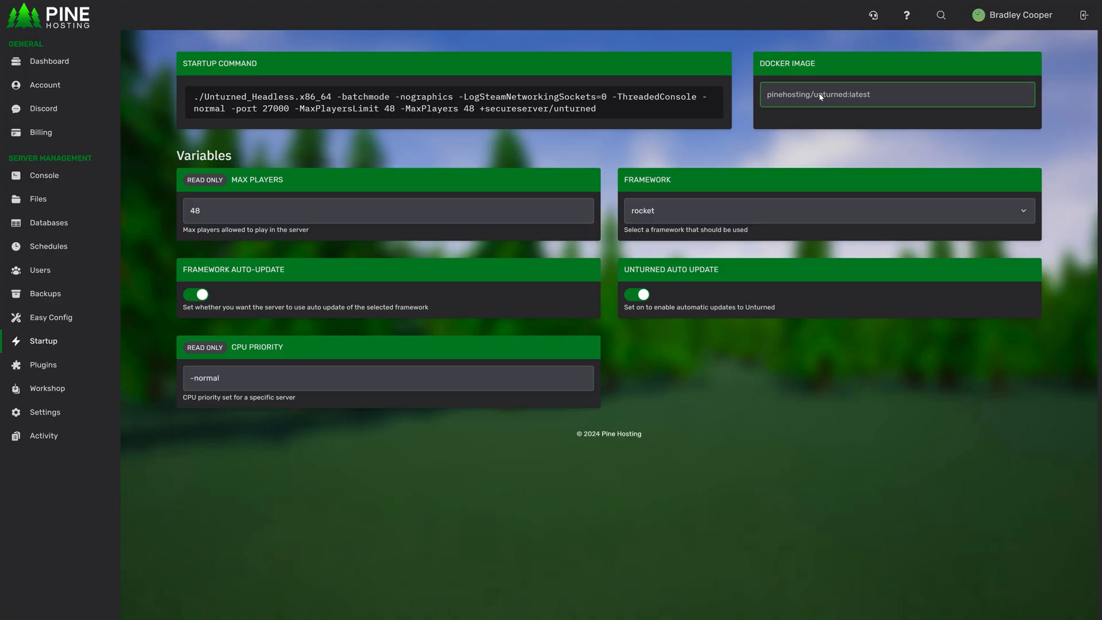
{"action": "mouse_move", "coordinate": [827, 171]}
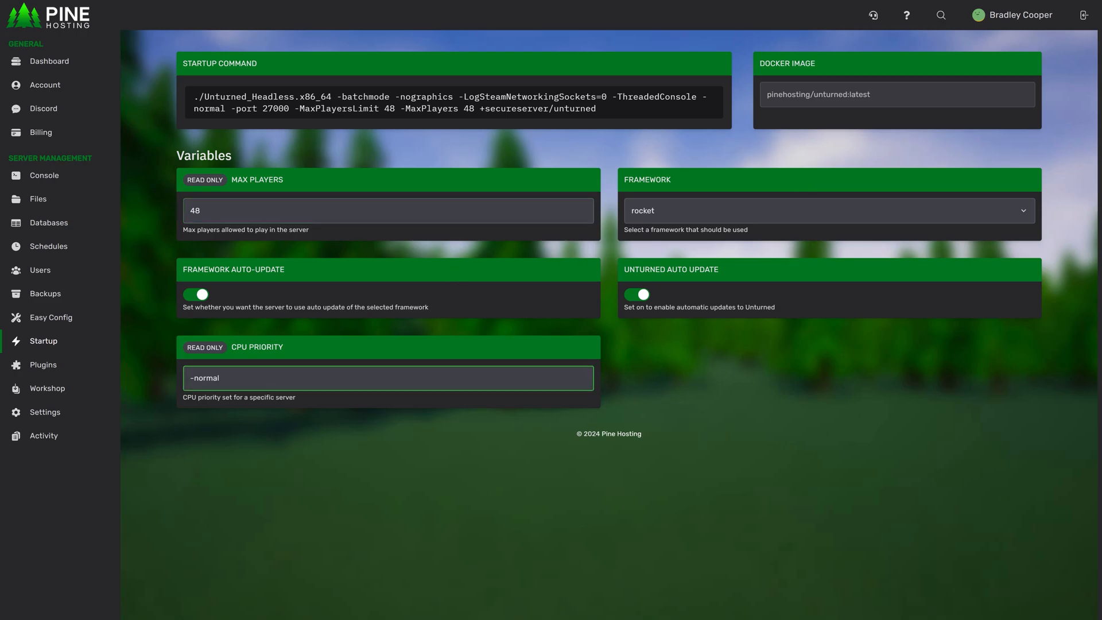
- Open the server Settings page with the server ID and Create Subdomain form
{"action": "left_click", "coordinate": [44, 412]}
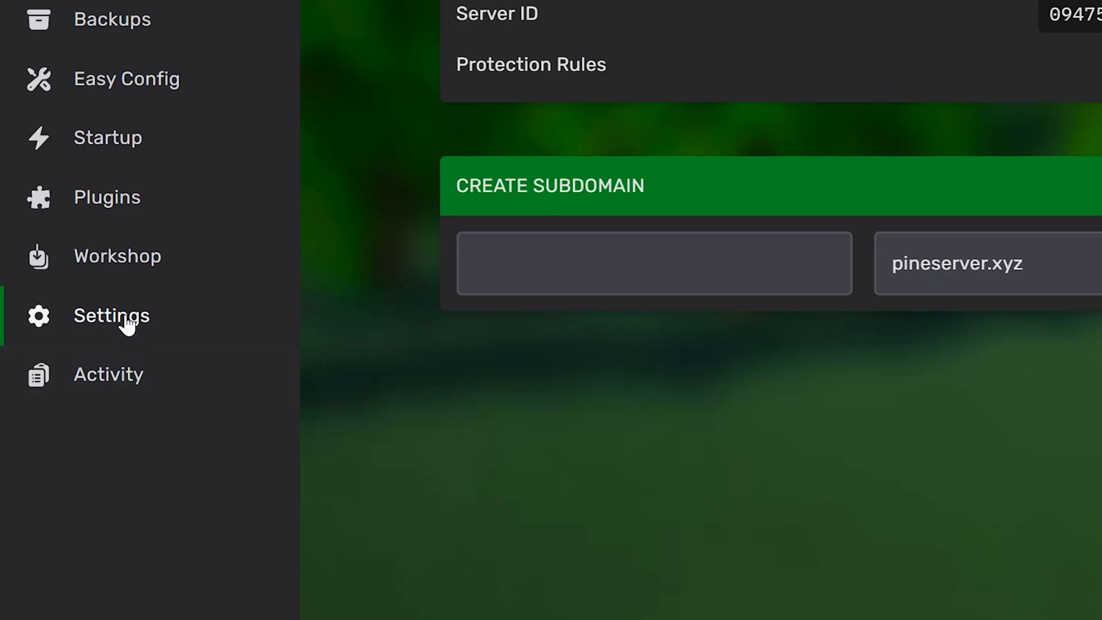
{"action": "mouse_move", "coordinate": [311, 409]}
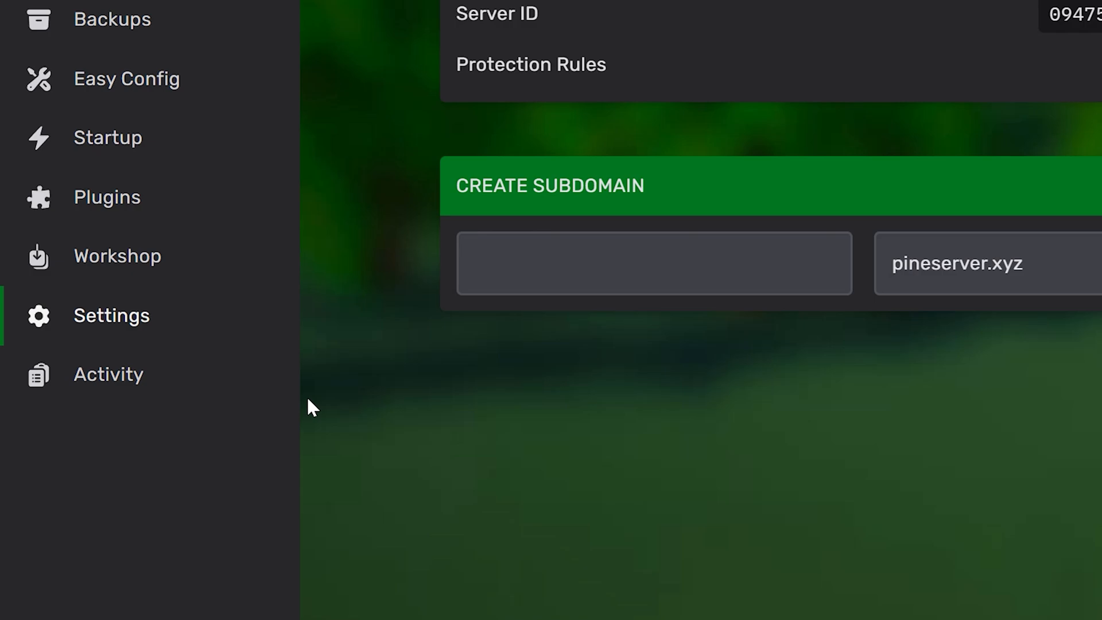
{"action": "mouse_move", "coordinate": [337, 364]}
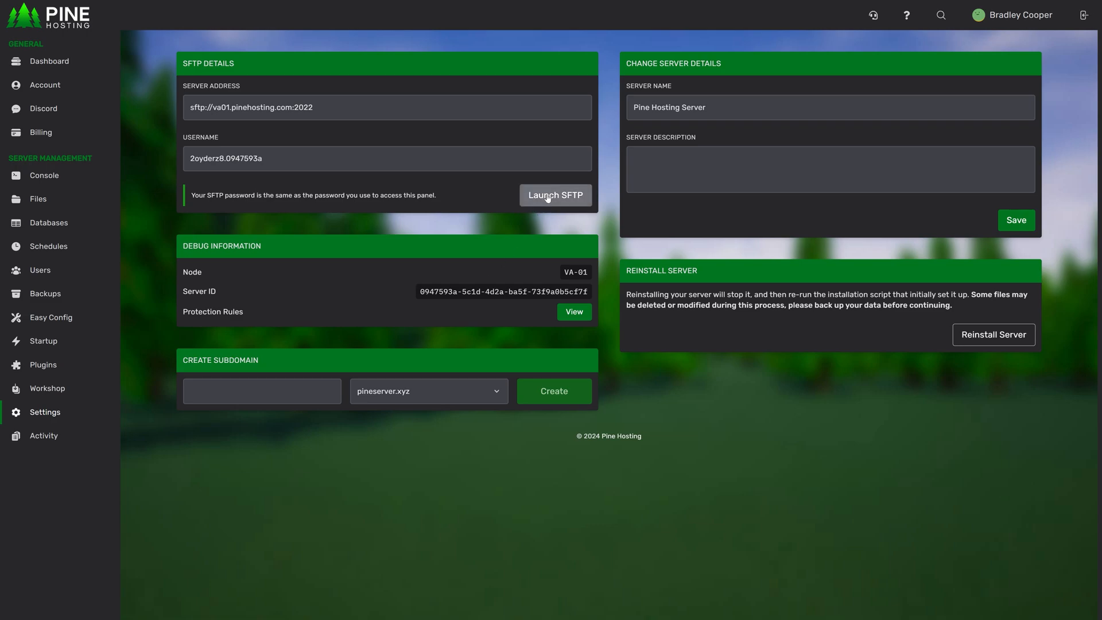
{"action": "mouse_move", "coordinate": [587, 338]}
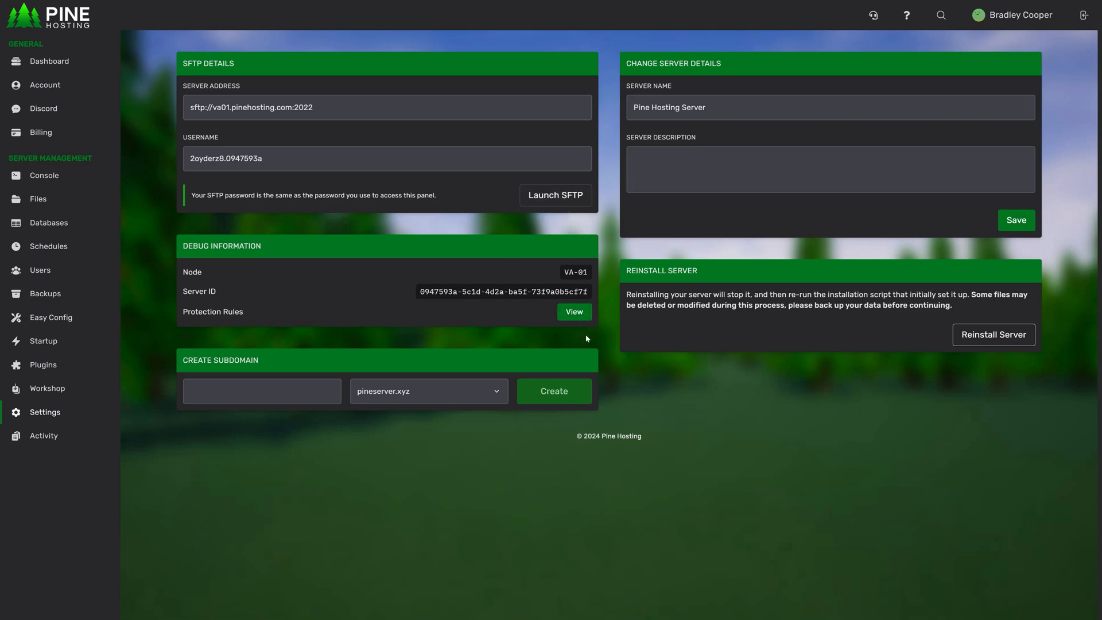
{"action": "mouse_move", "coordinate": [576, 347]}
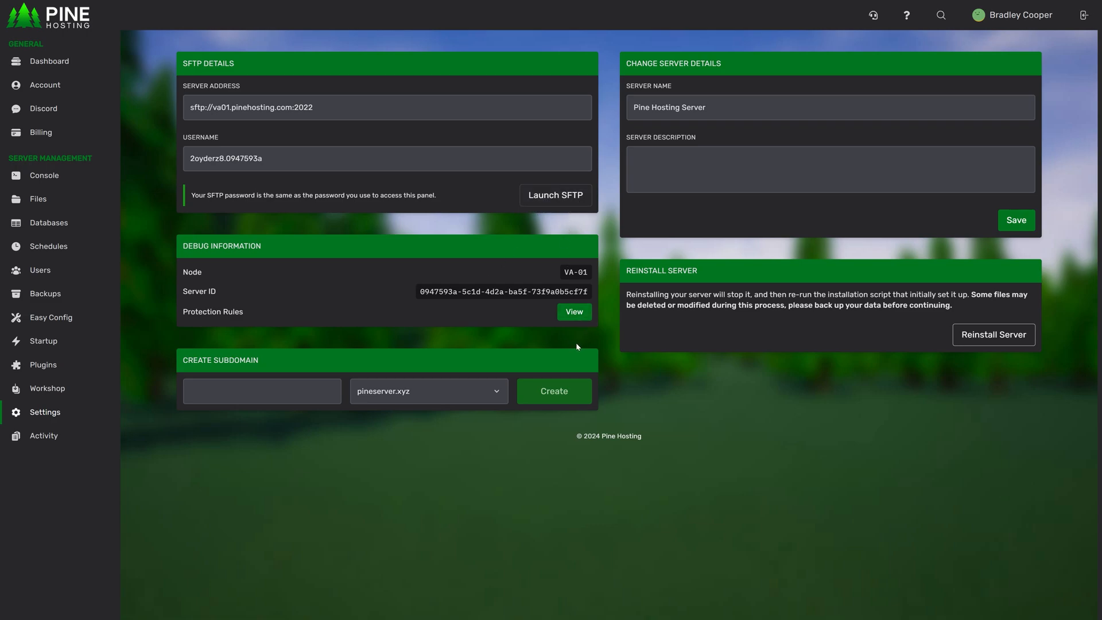
{"action": "mouse_move", "coordinate": [674, 77]}
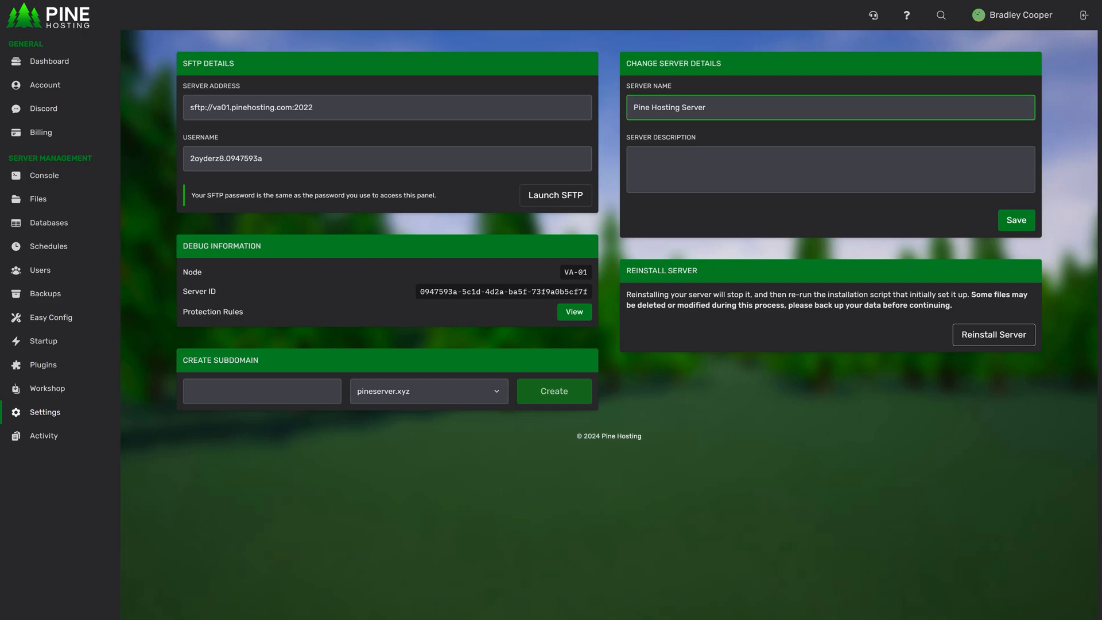
{"action": "triple_click", "coordinate": [668, 107]}
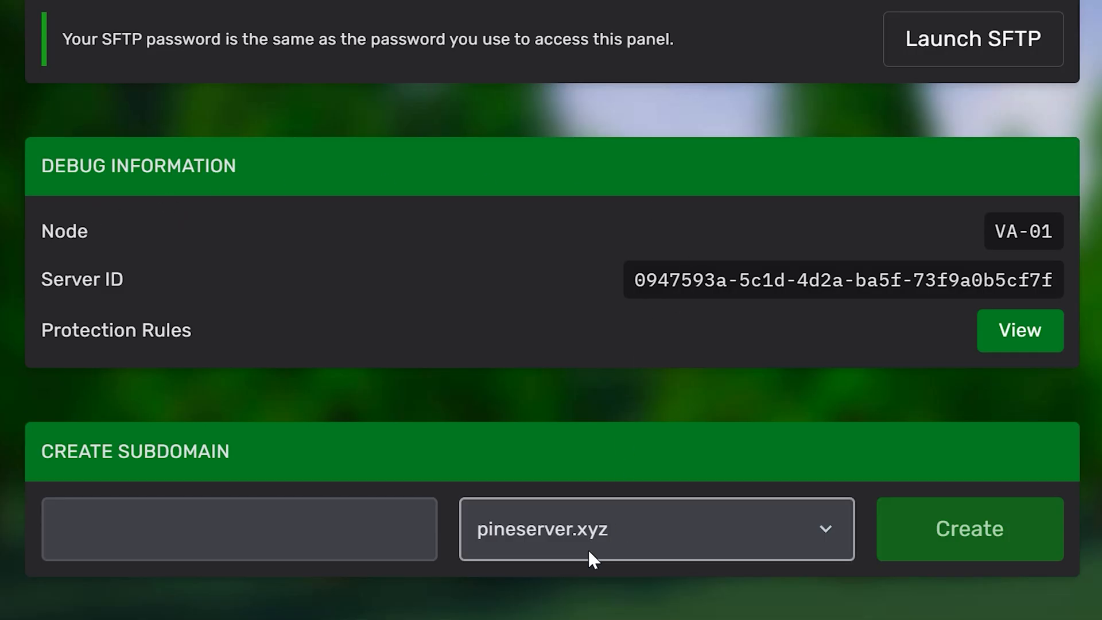
{"action": "mouse_move", "coordinate": [972, 285]}
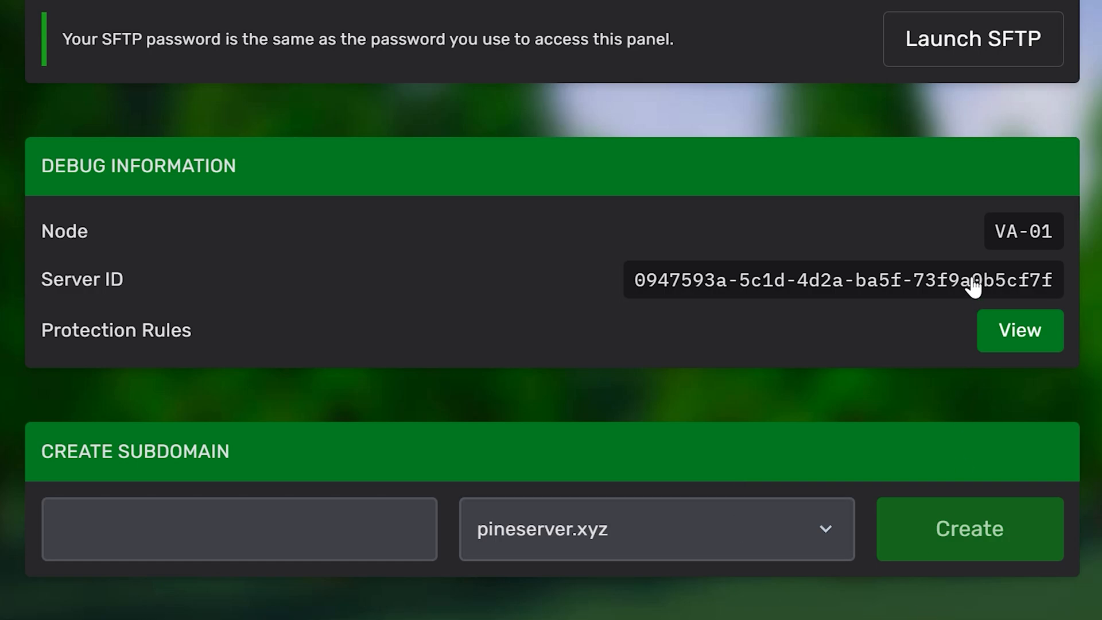
{"action": "mouse_move", "coordinate": [810, 295]}
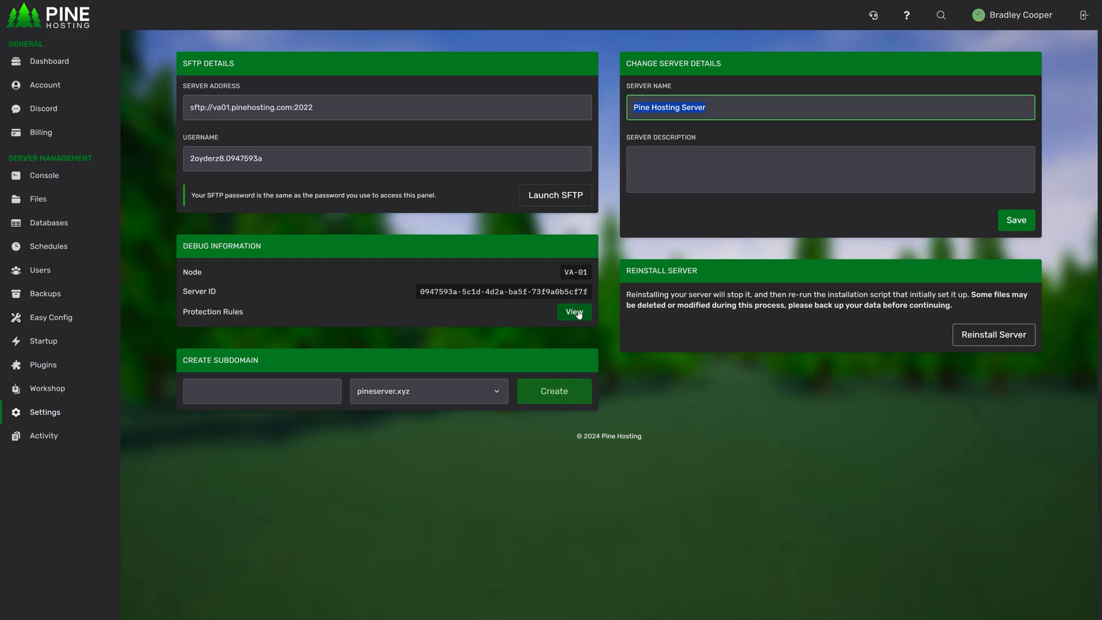
{"action": "mouse_move", "coordinate": [571, 323]}
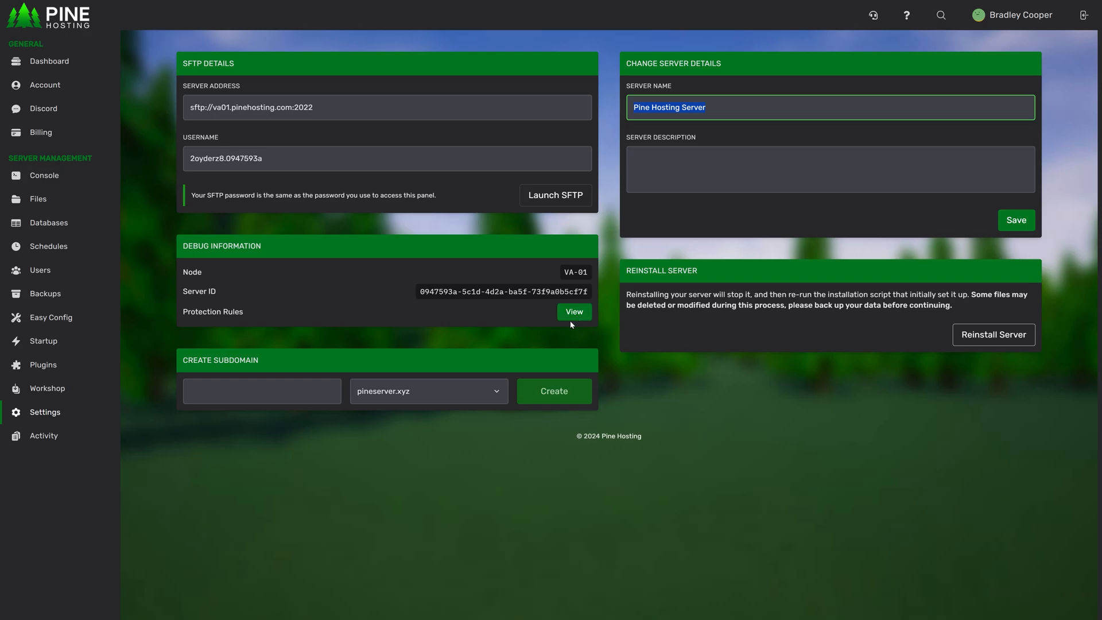
{"action": "left_click", "coordinate": [573, 311]}
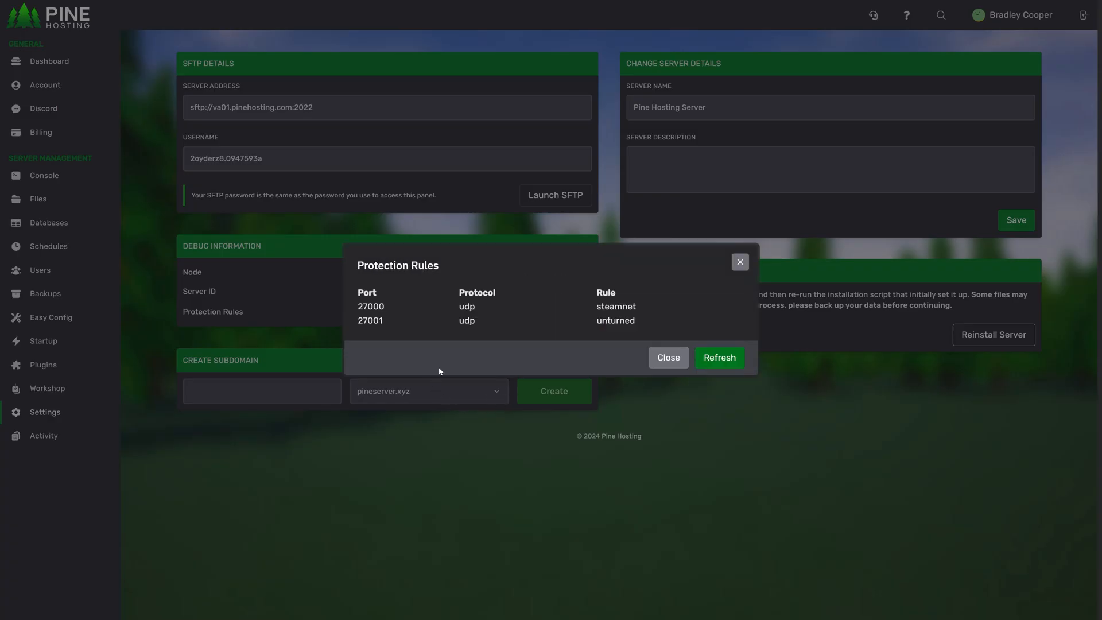
{"action": "mouse_move", "coordinate": [624, 329]}
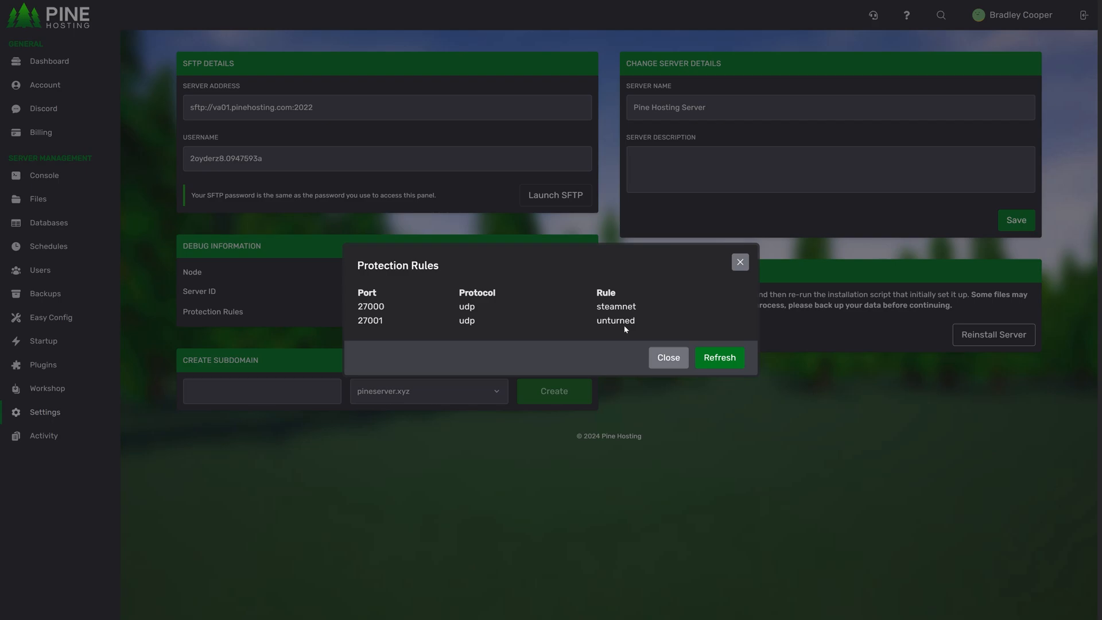
{"action": "left_click", "coordinate": [667, 357]}
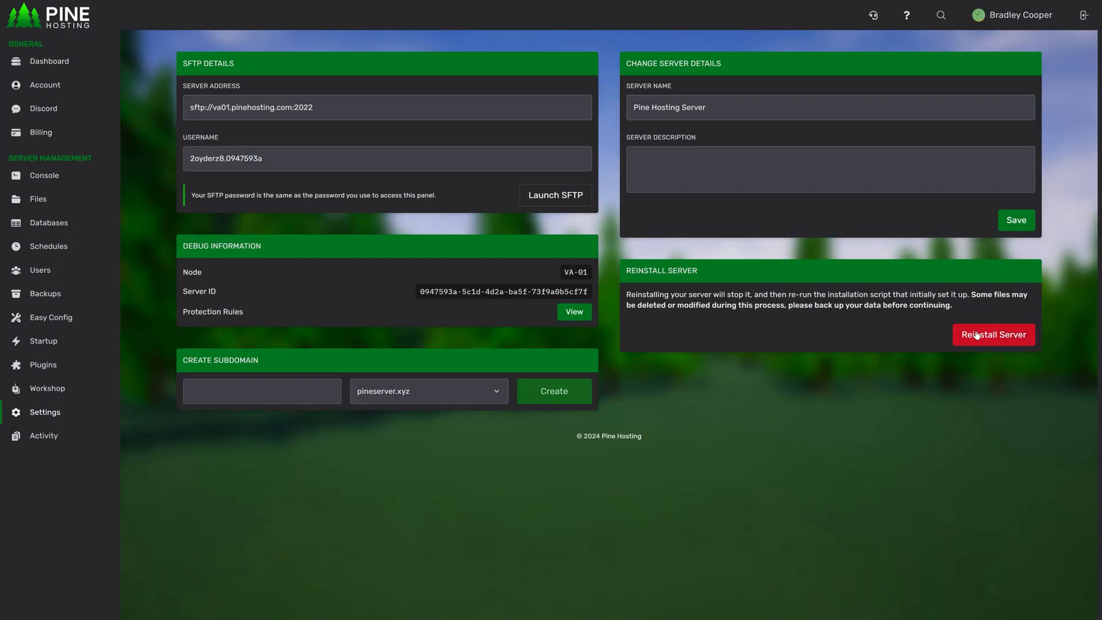
{"action": "mouse_move", "coordinate": [932, 348]}
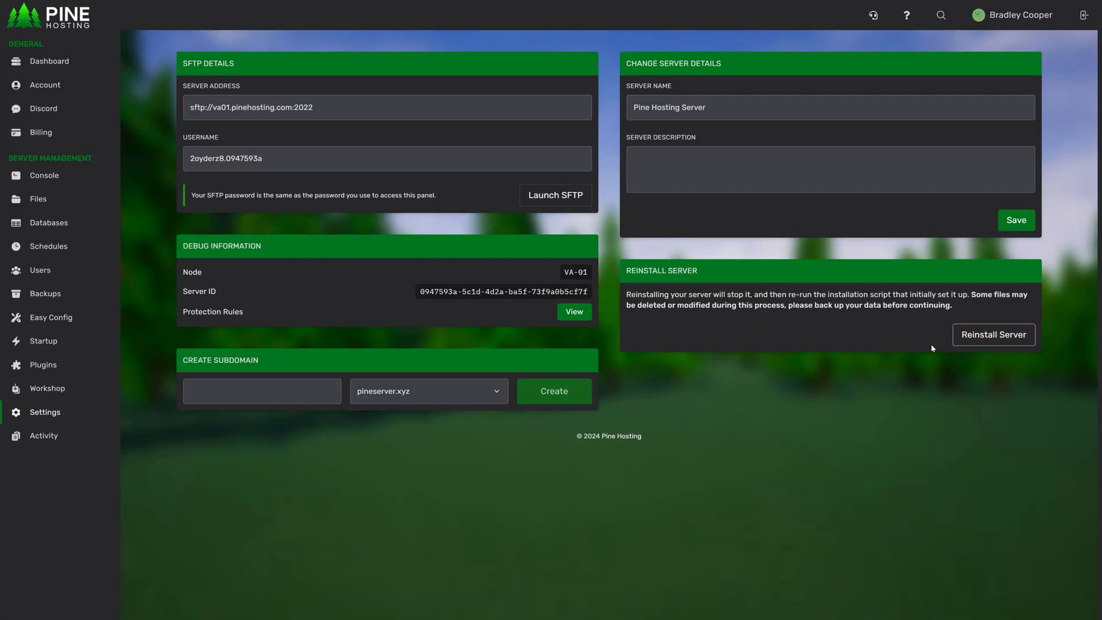
{"action": "mouse_move", "coordinate": [444, 505]}
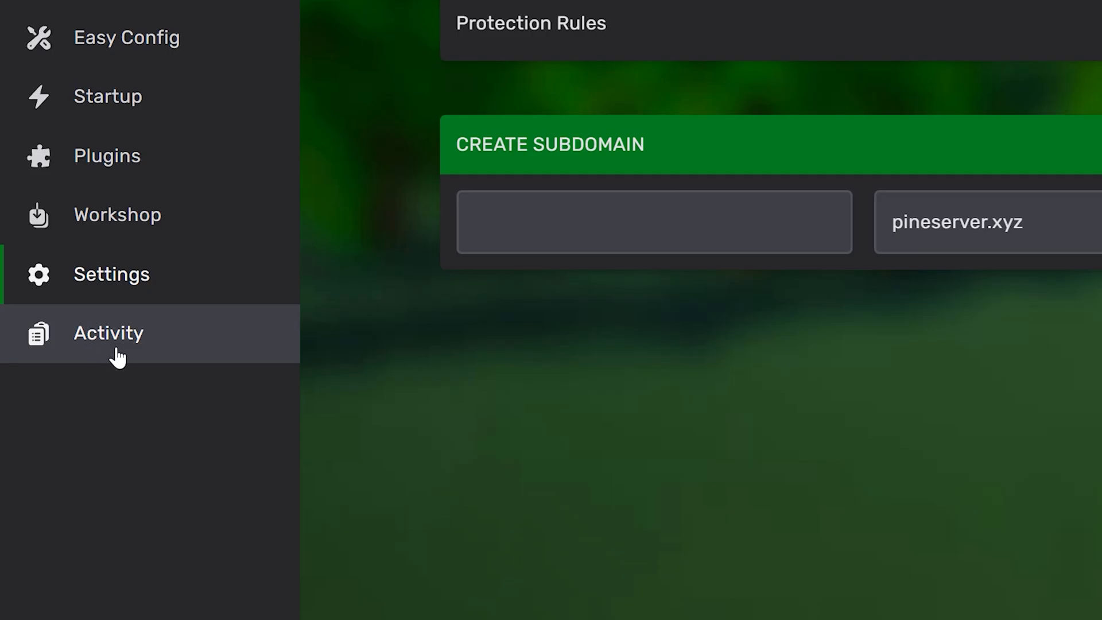
- Open the Activity Logs page listing 94 events such as file reads and renames
{"action": "left_click", "coordinate": [108, 333]}
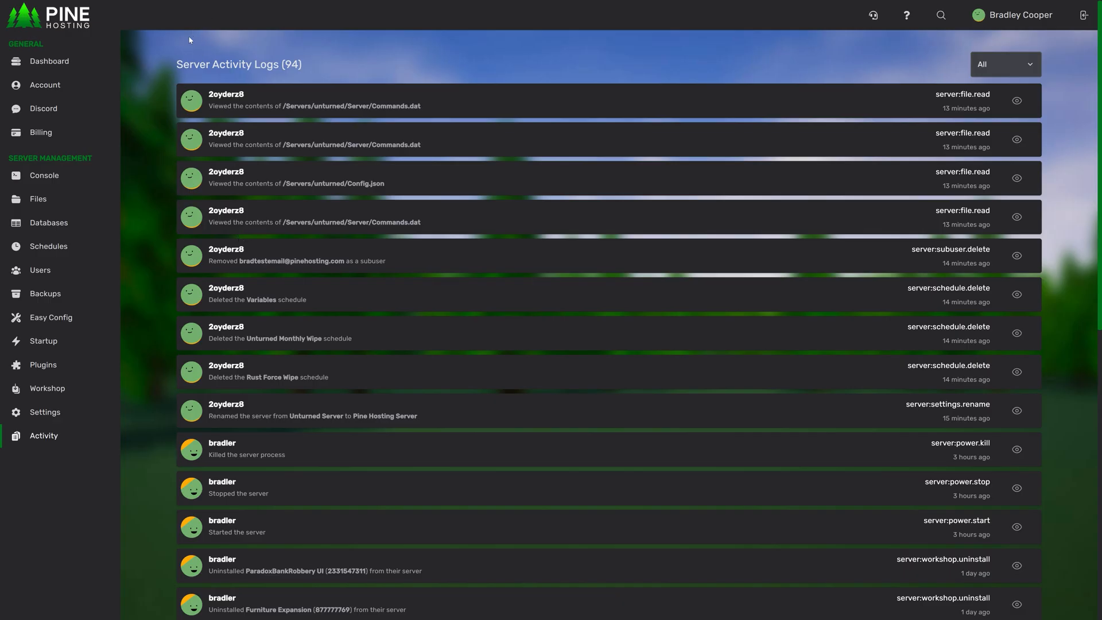
{"action": "mouse_move", "coordinate": [431, 394]}
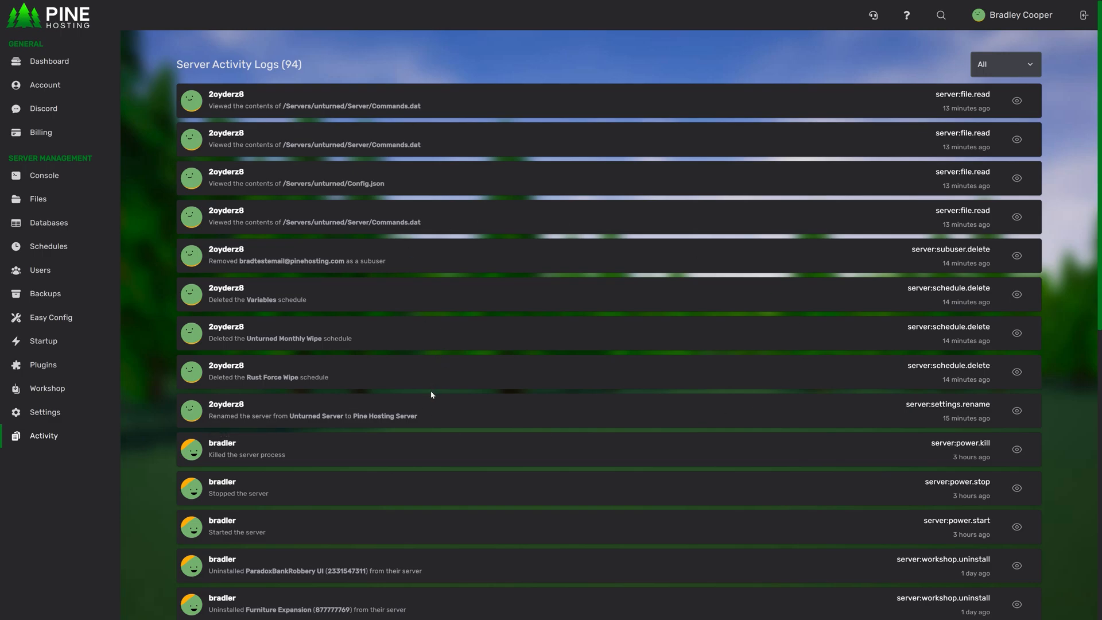
{"action": "mouse_move", "coordinate": [350, 384]}
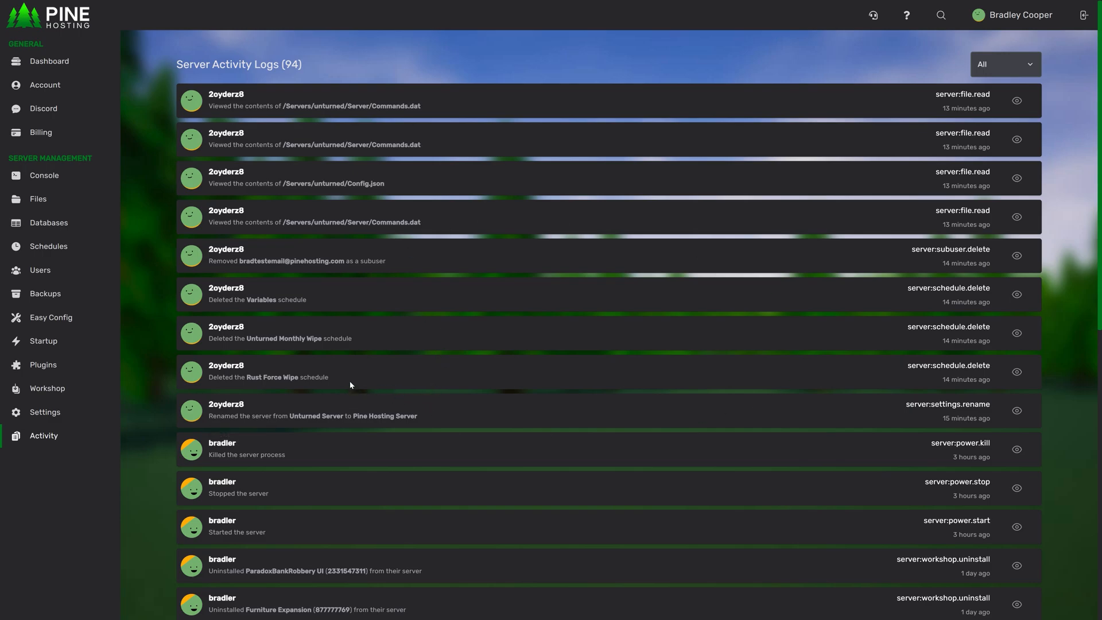
{"action": "mouse_move", "coordinate": [871, 157]}
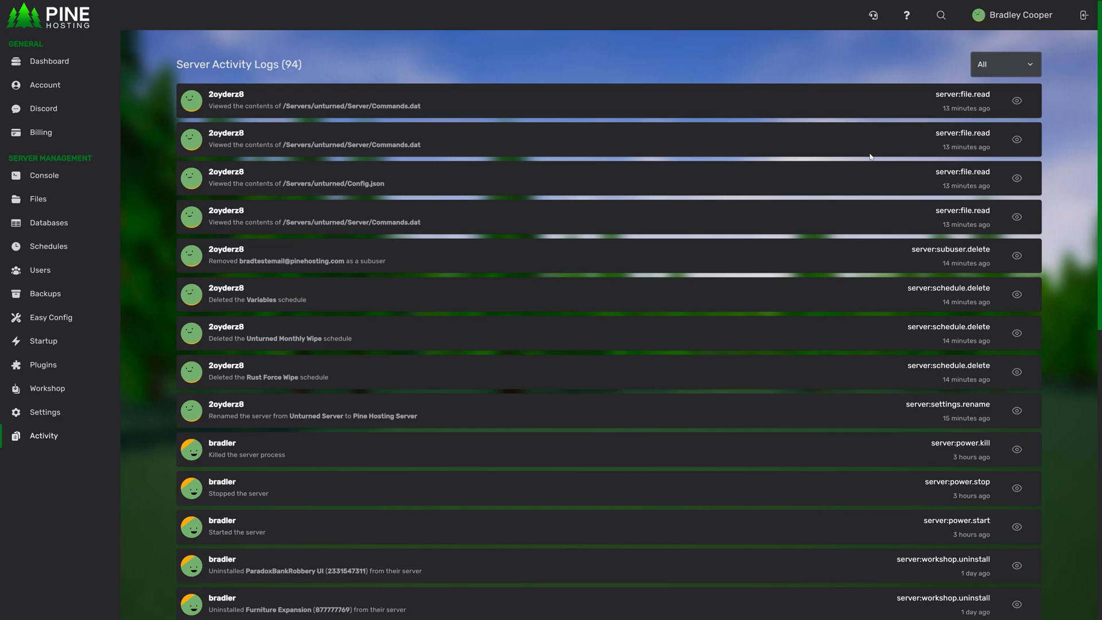
{"action": "mouse_move", "coordinate": [608, 342]}
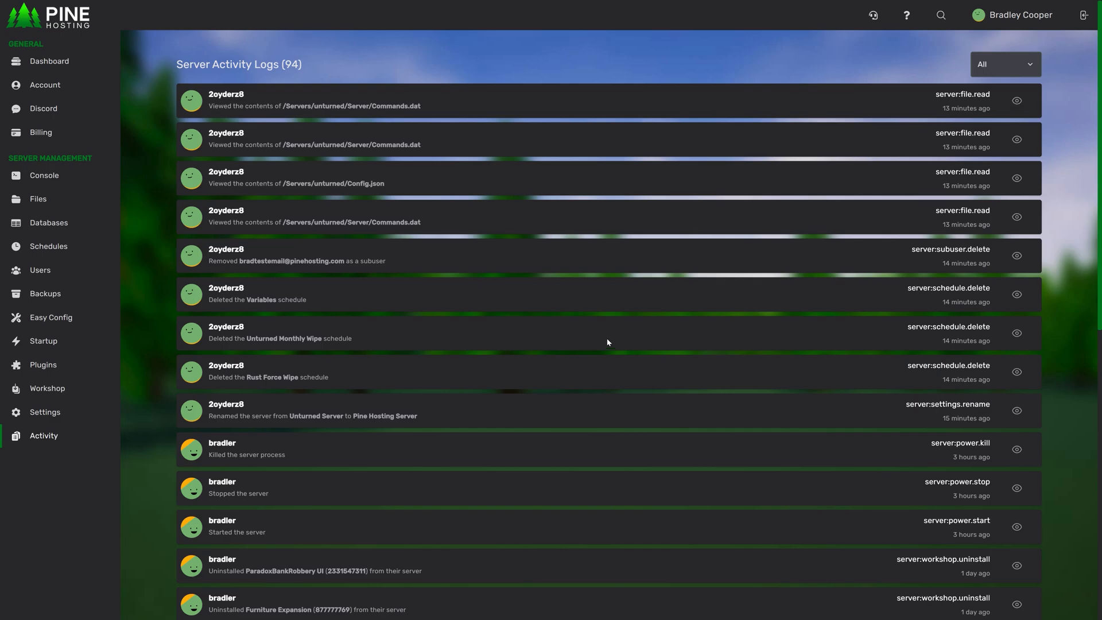
- Go back to the dashboard listing the offline Pine Hosting Server and its resource usage
{"action": "left_click", "coordinate": [48, 60]}
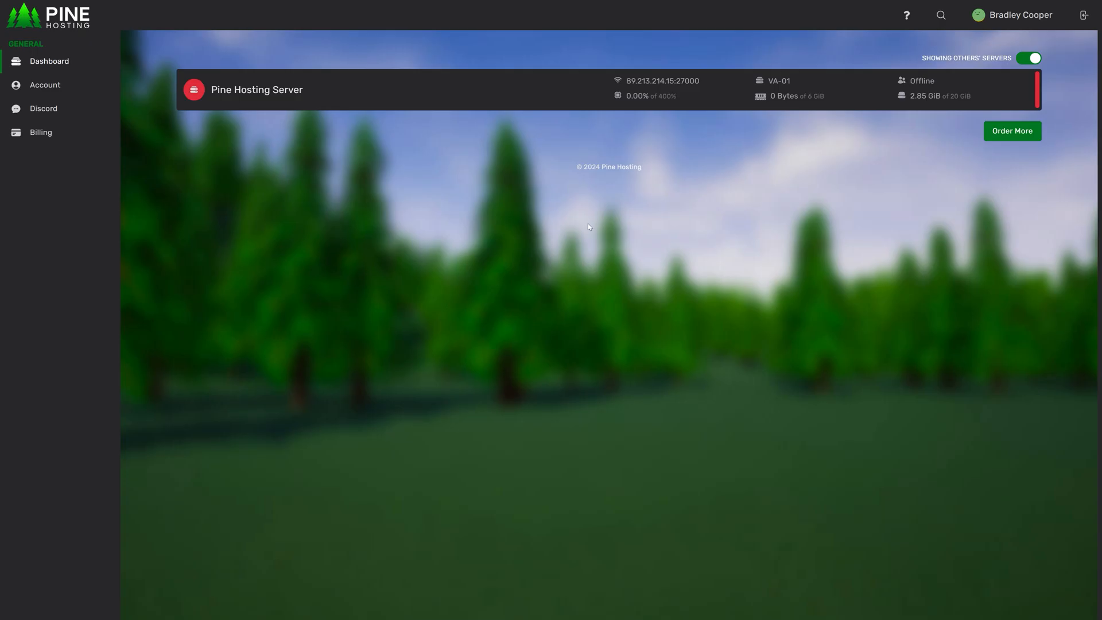
{"action": "mouse_move", "coordinate": [566, 370]}
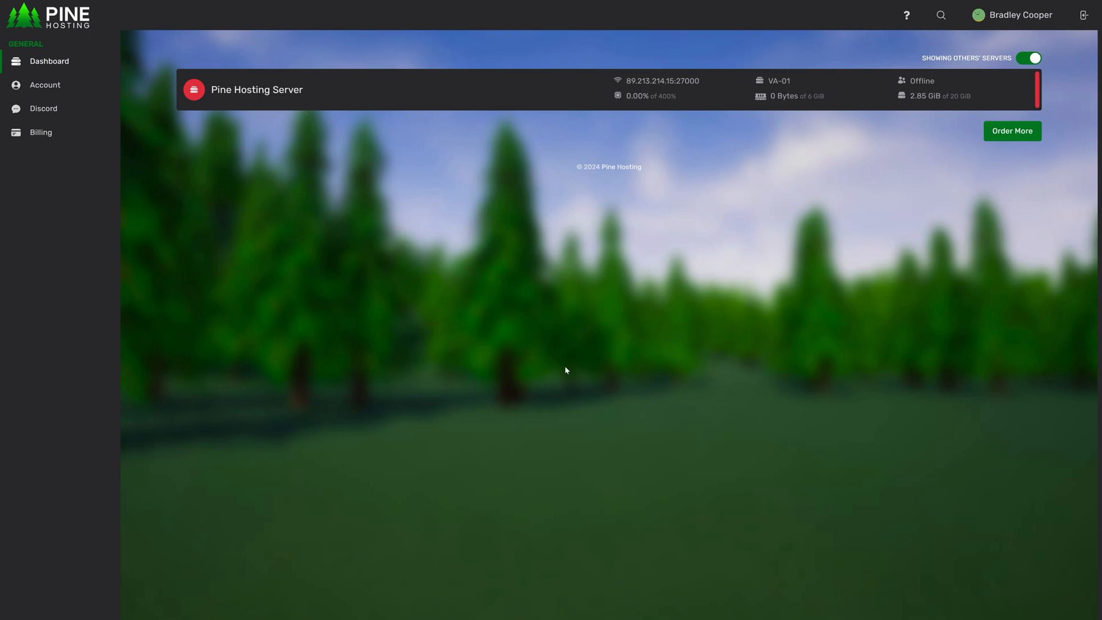
{"action": "mouse_move", "coordinate": [511, 366]}
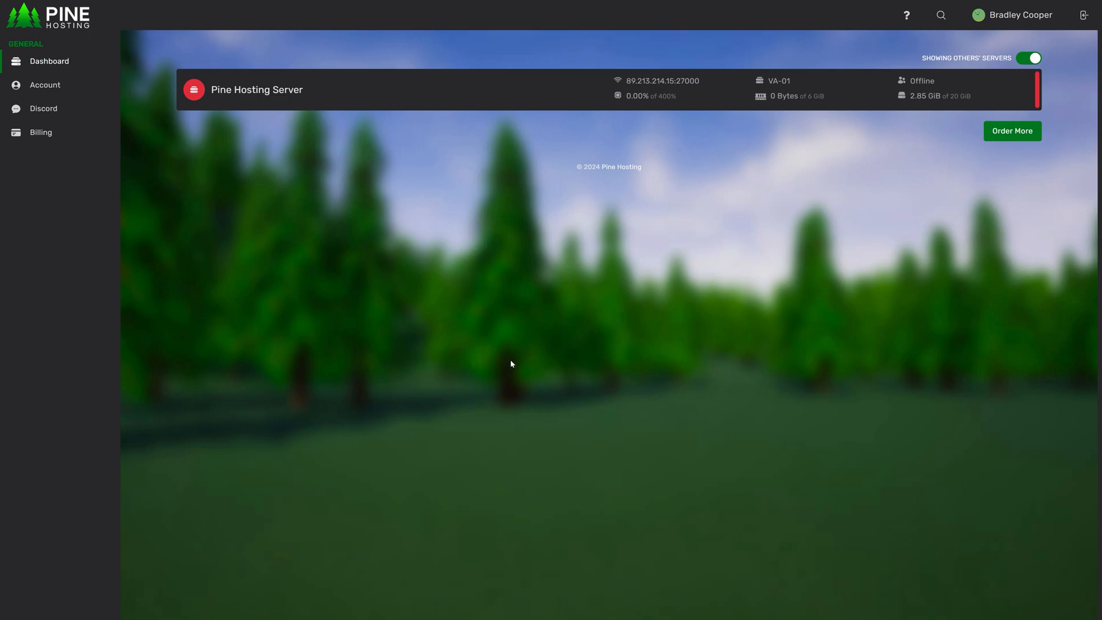
{"action": "mouse_move", "coordinate": [520, 364]}
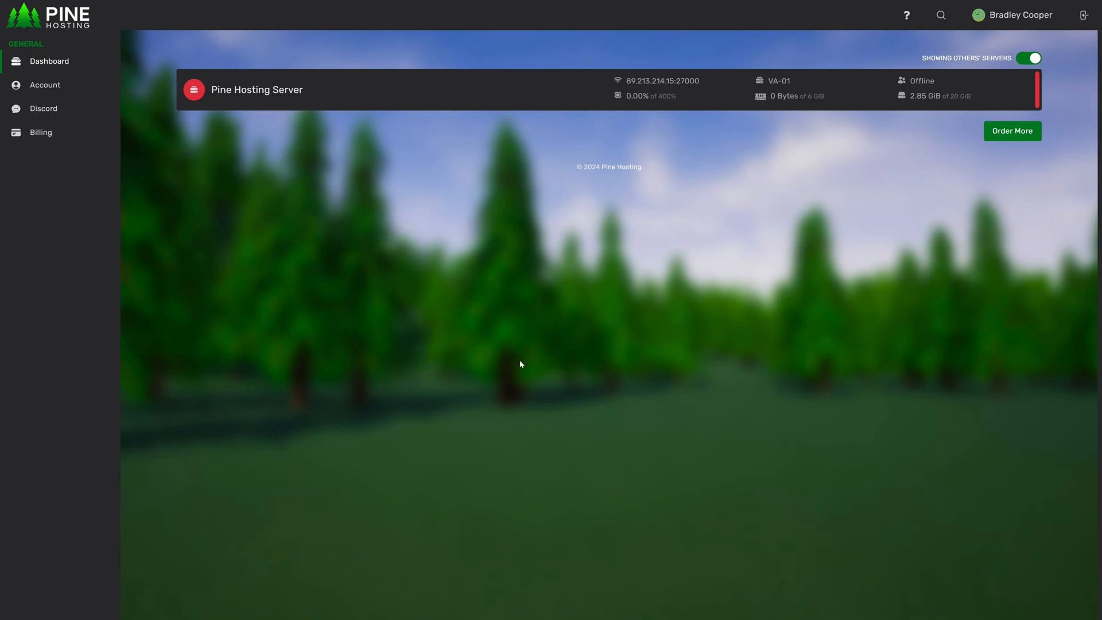
{"action": "mouse_move", "coordinate": [510, 356]}
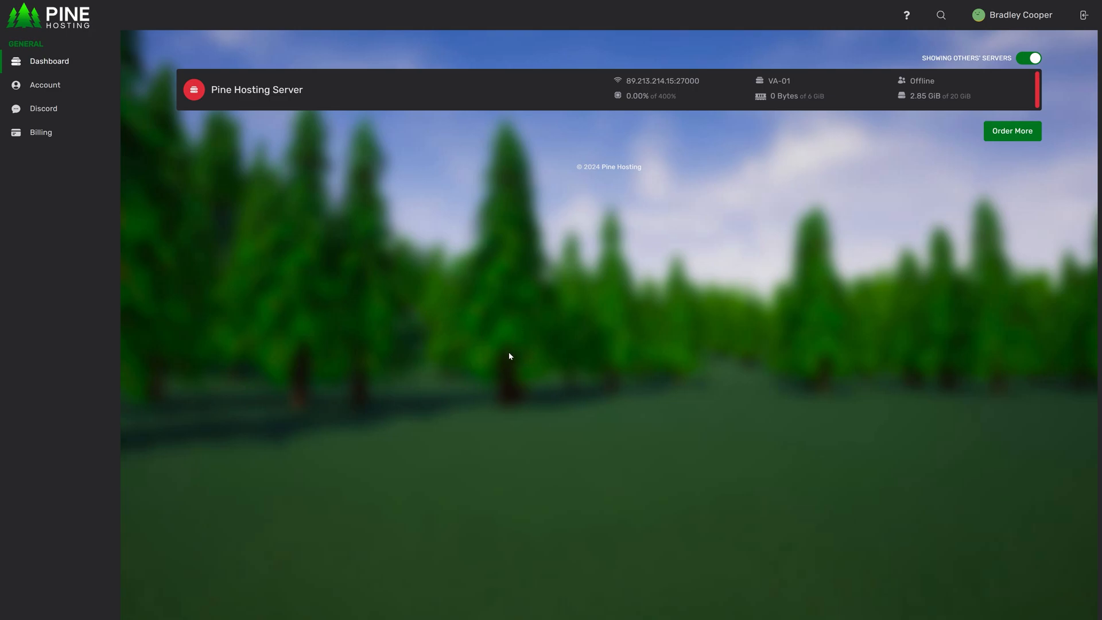
{"action": "mouse_move", "coordinate": [445, 351]}
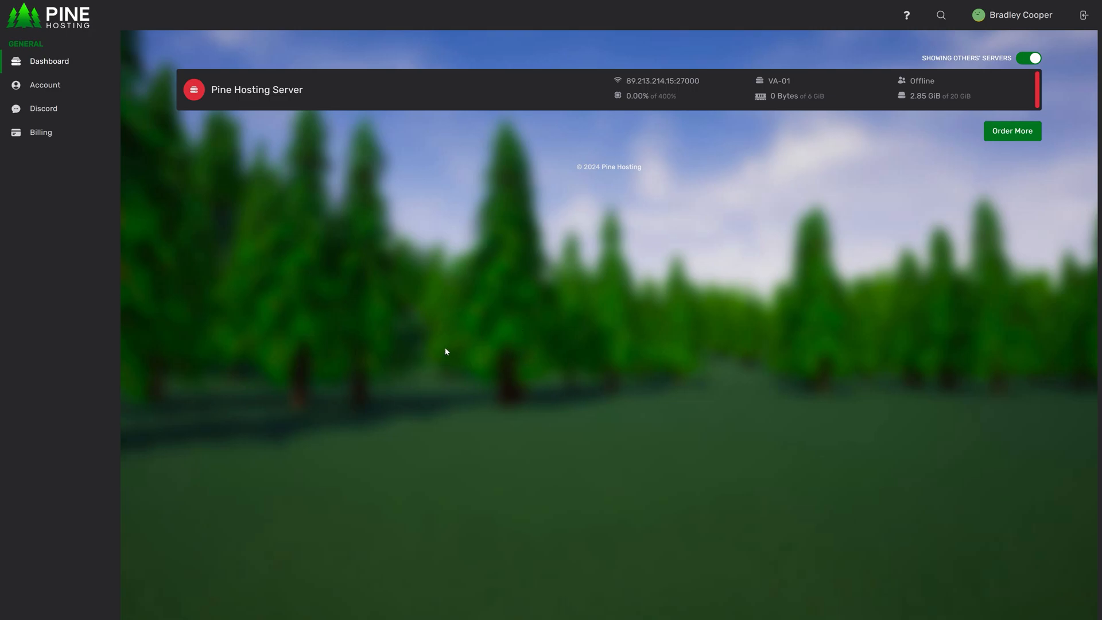